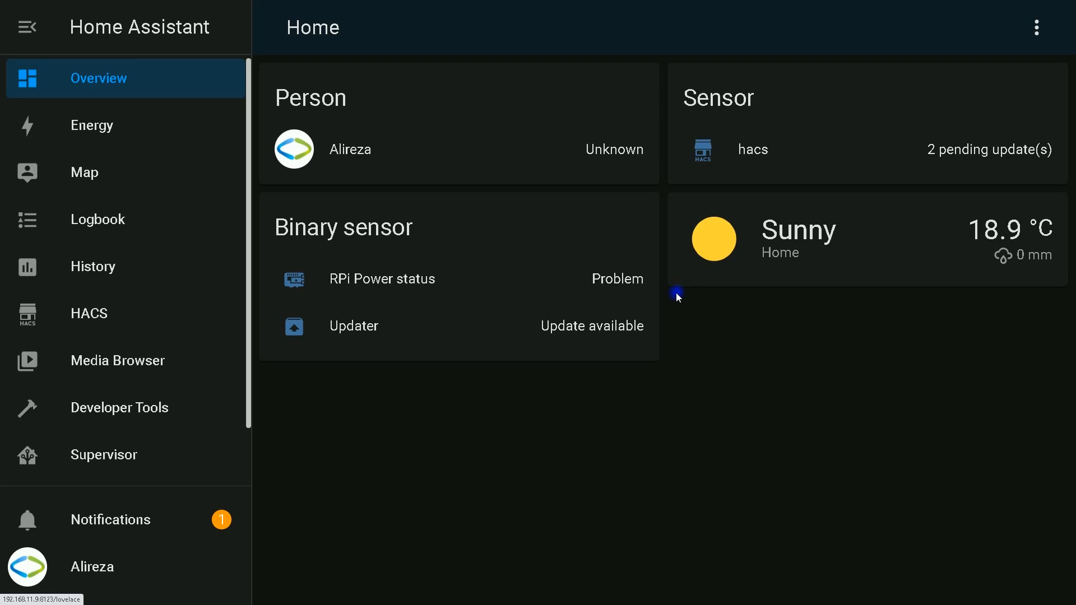
# From the Supervisor dashboard, show the ESPHome add-on's info page.
pyautogui.click(103, 454)
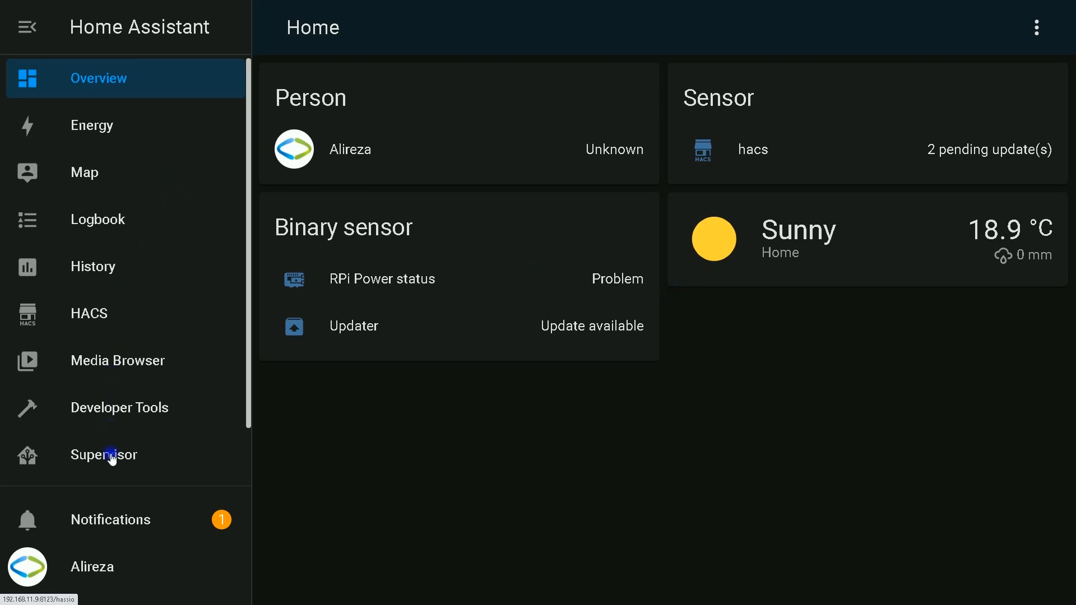
pyautogui.click(105, 454)
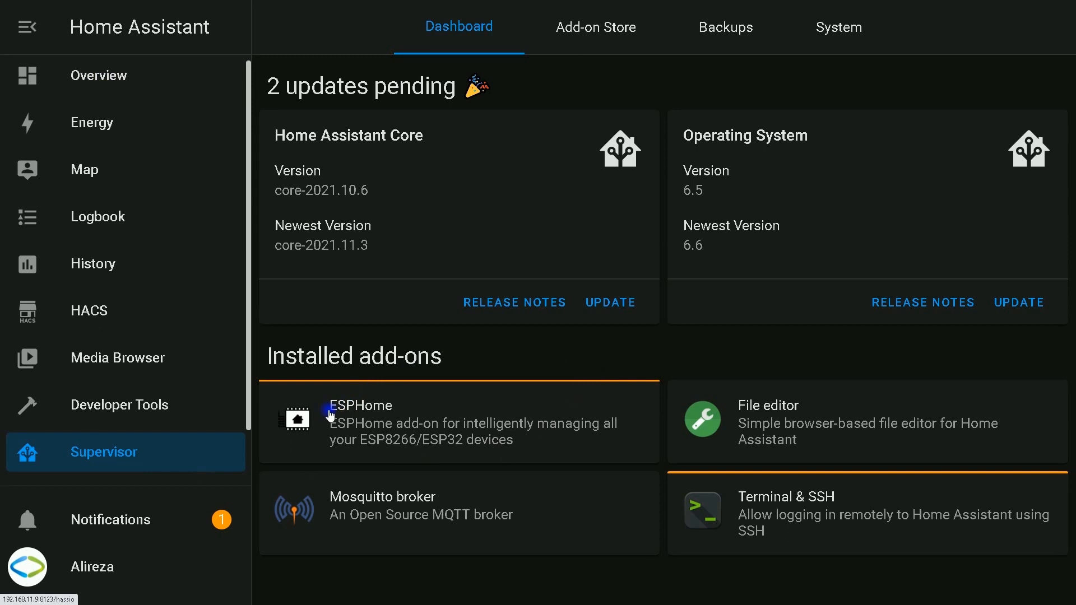
pyautogui.click(360, 406)
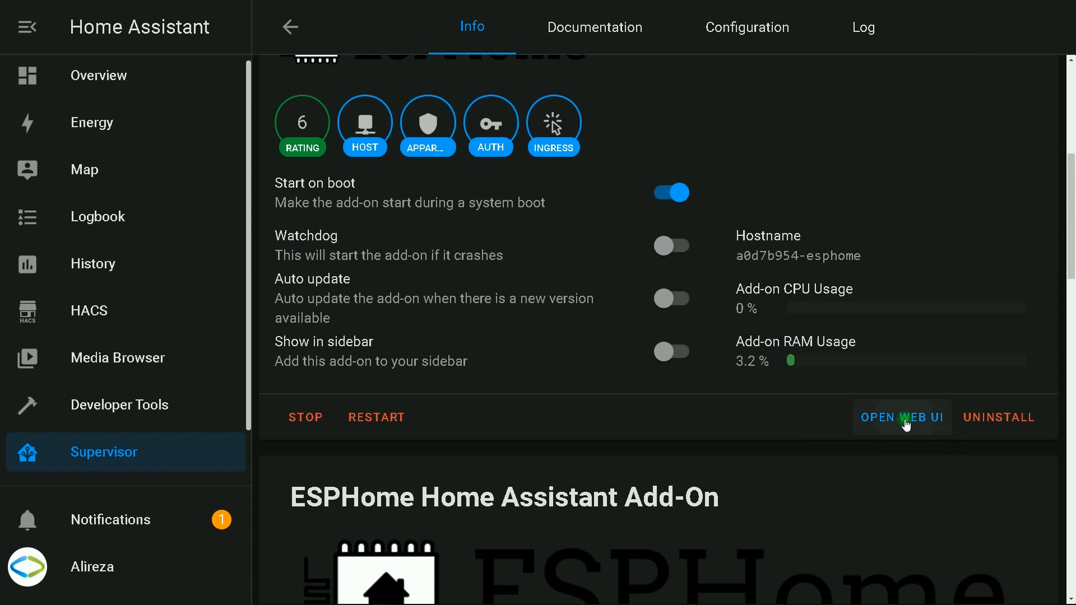
# Launch the ESPHome web UI listing esp32 online and nodemcu offline.
pyautogui.click(901, 417)
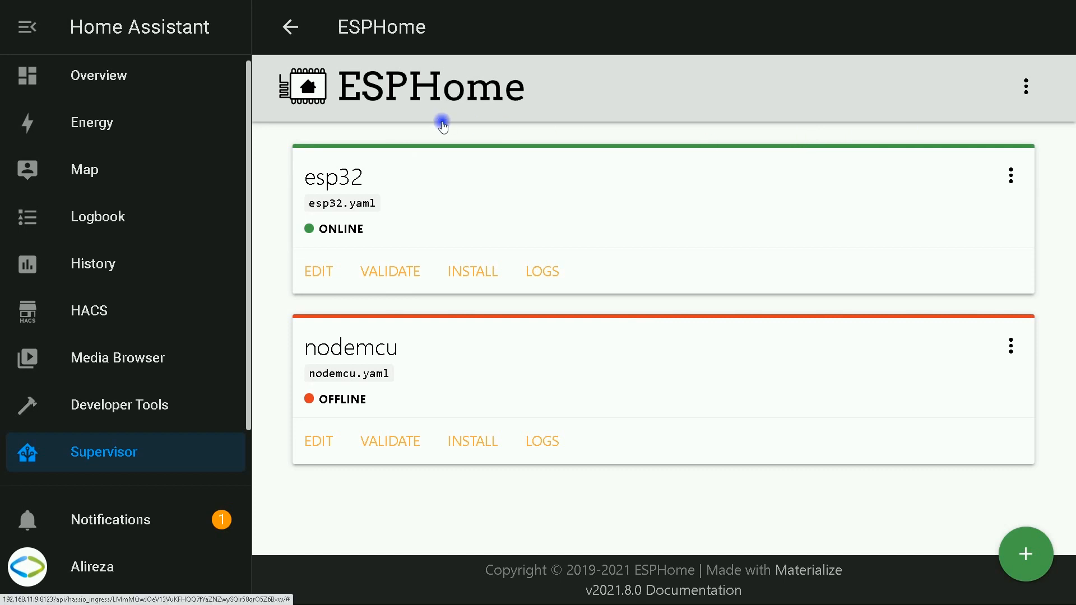
pyautogui.moveTo(368, 141)
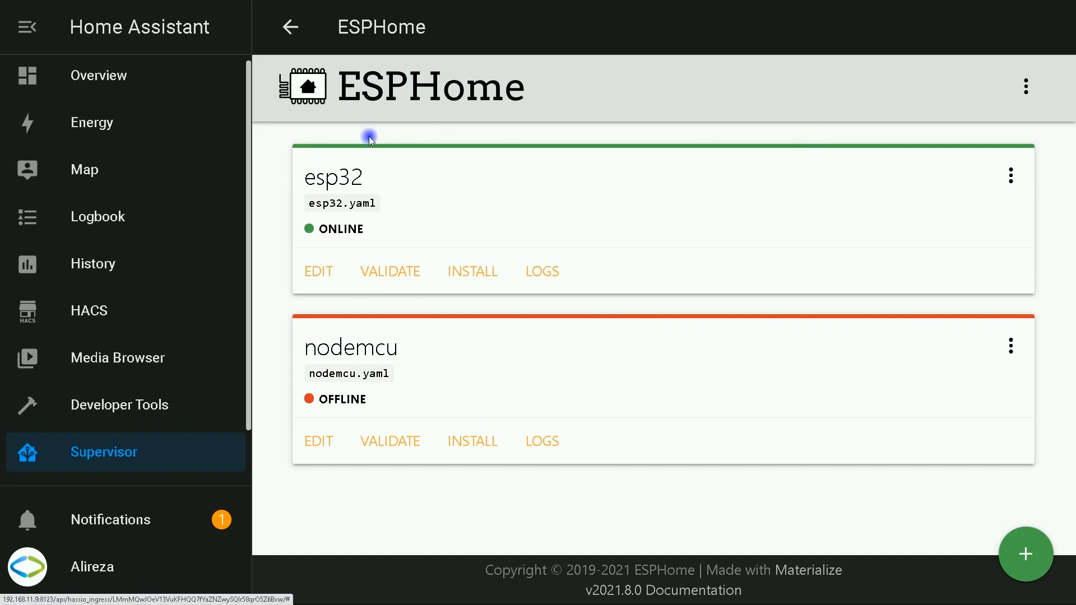
pyautogui.moveTo(285, 292)
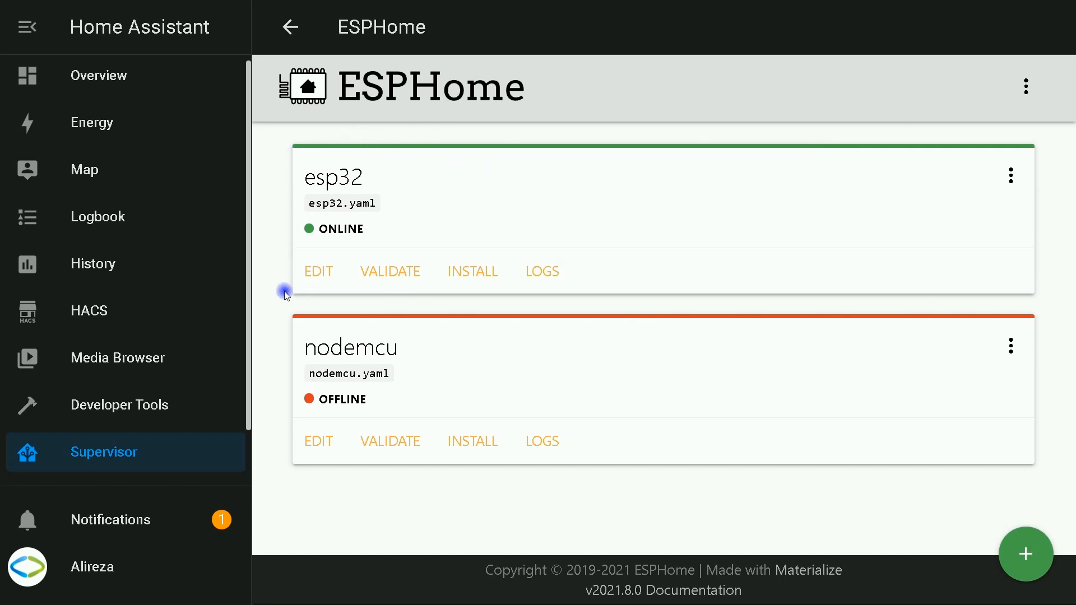
pyautogui.moveTo(326, 133)
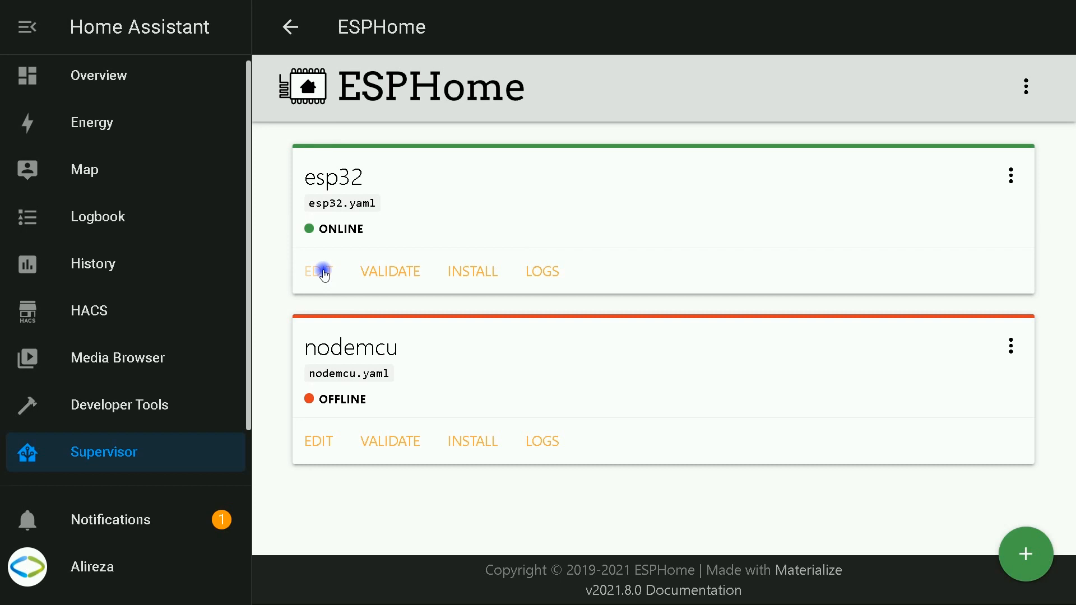
# Edit esp32.yaml and paste the adc, resistance and ntc Temperature sensor block after captive_portal.
pyautogui.click(316, 271)
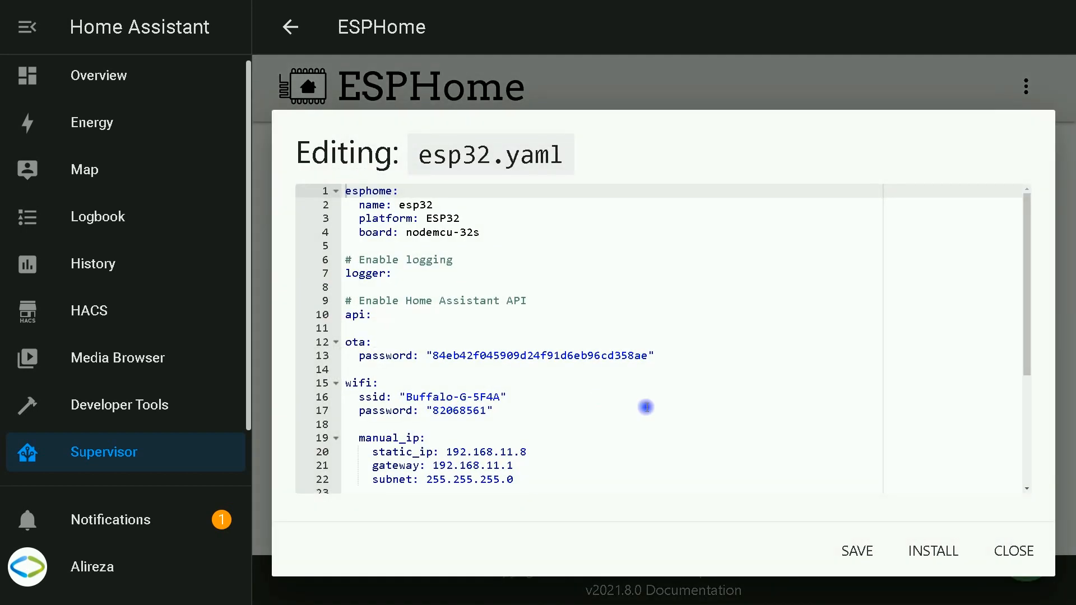
pyautogui.scroll(-3)
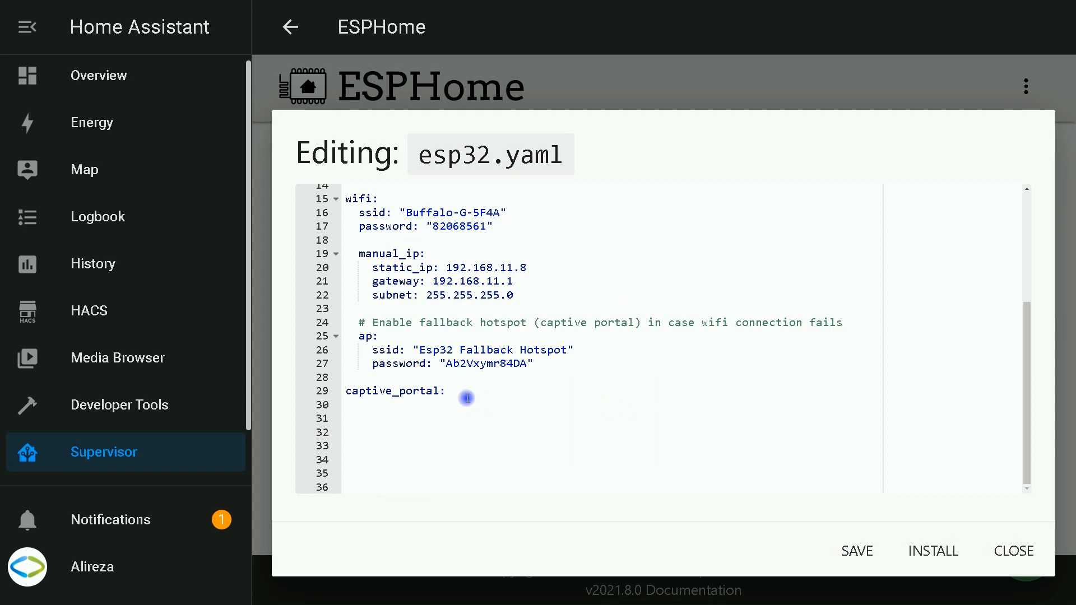
pyautogui.click(391, 404)
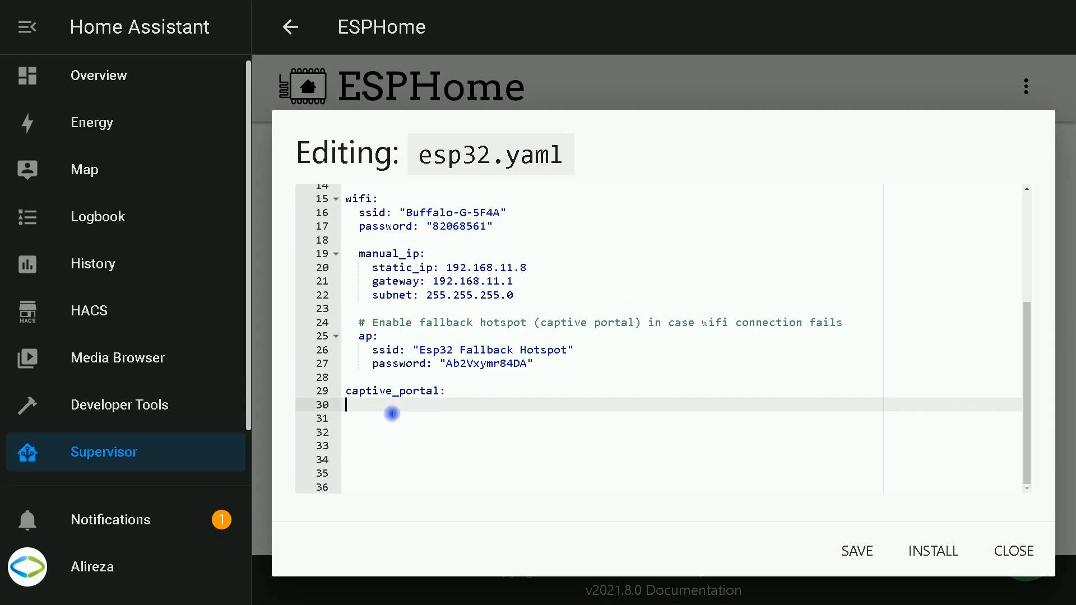
pyautogui.scroll(-3)
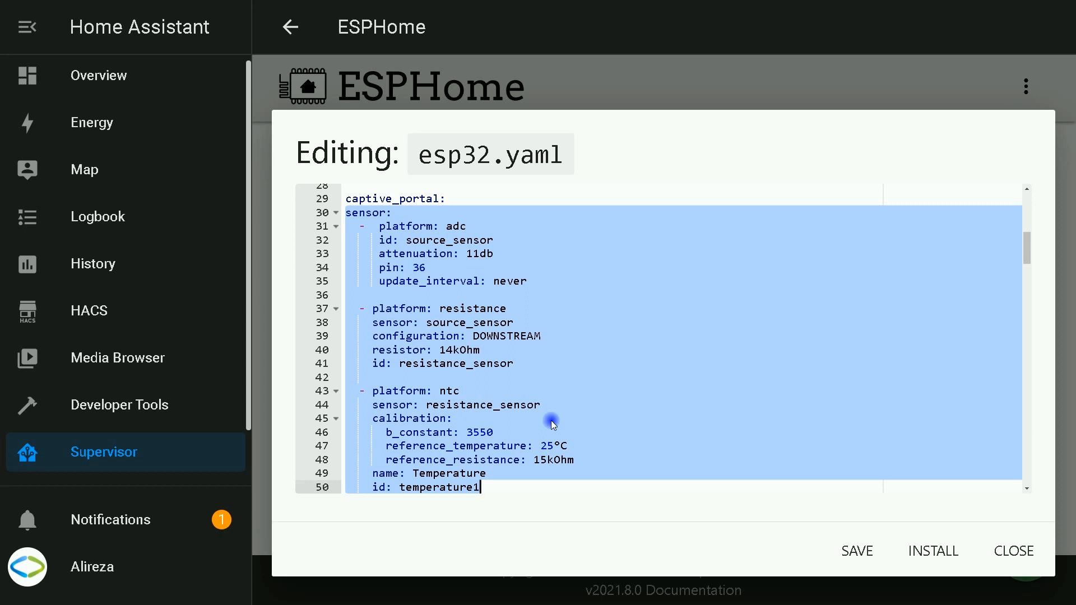
# Set the Fan speed_count to 3 and mark the three relay switch definitions.
pyautogui.scroll(-3)
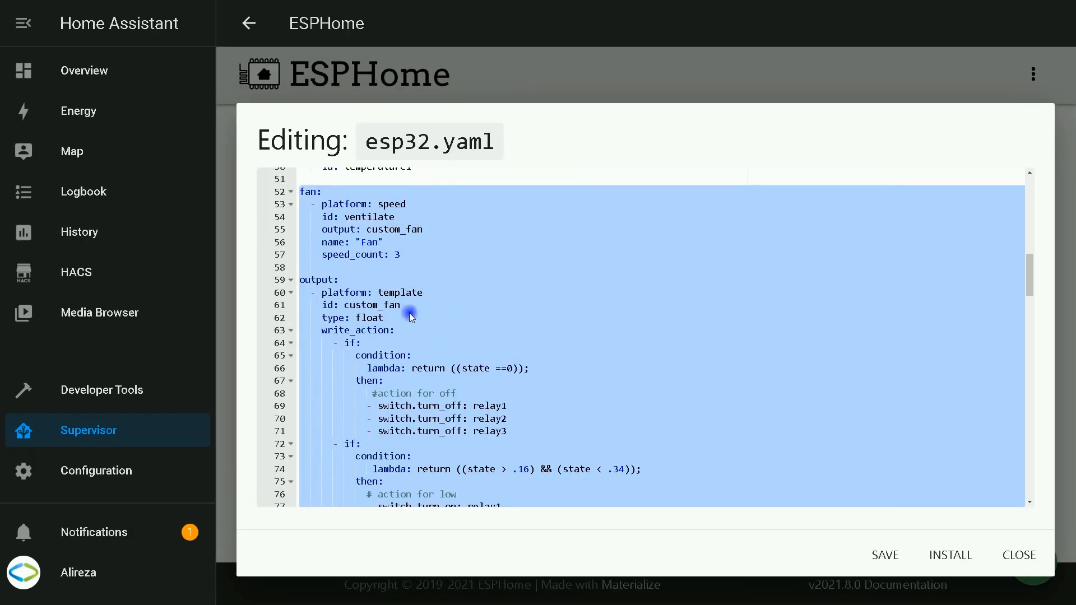
pyautogui.scroll(-3)
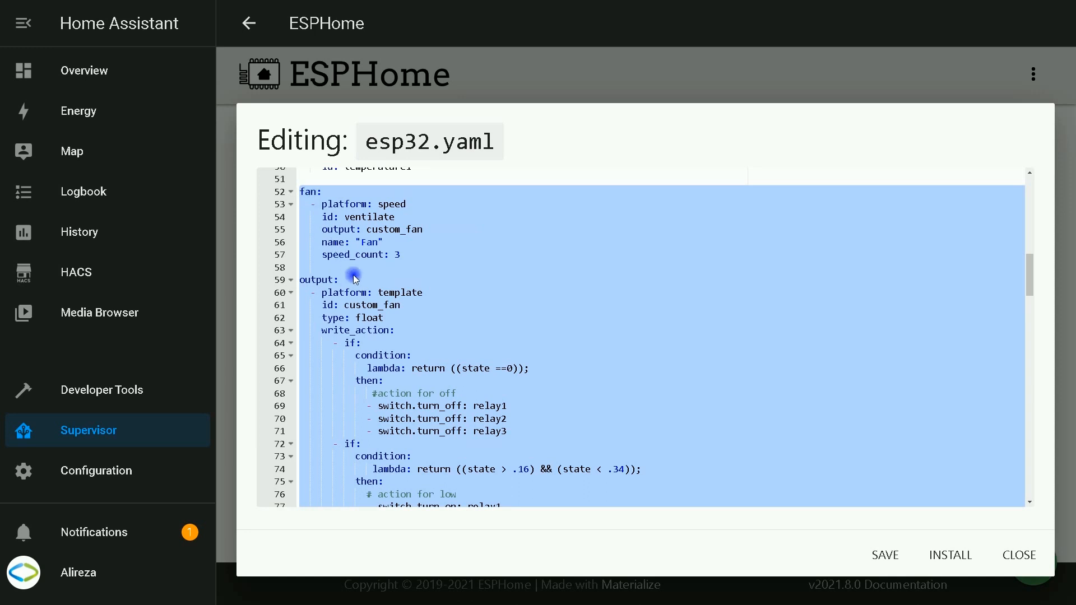
pyautogui.moveTo(398, 256)
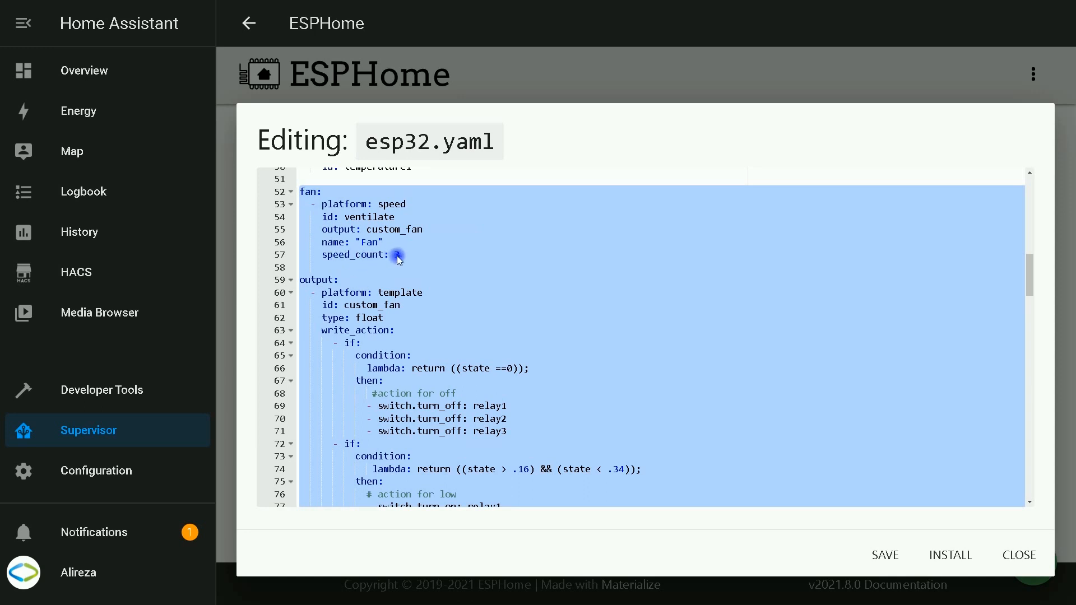
pyautogui.write('3')
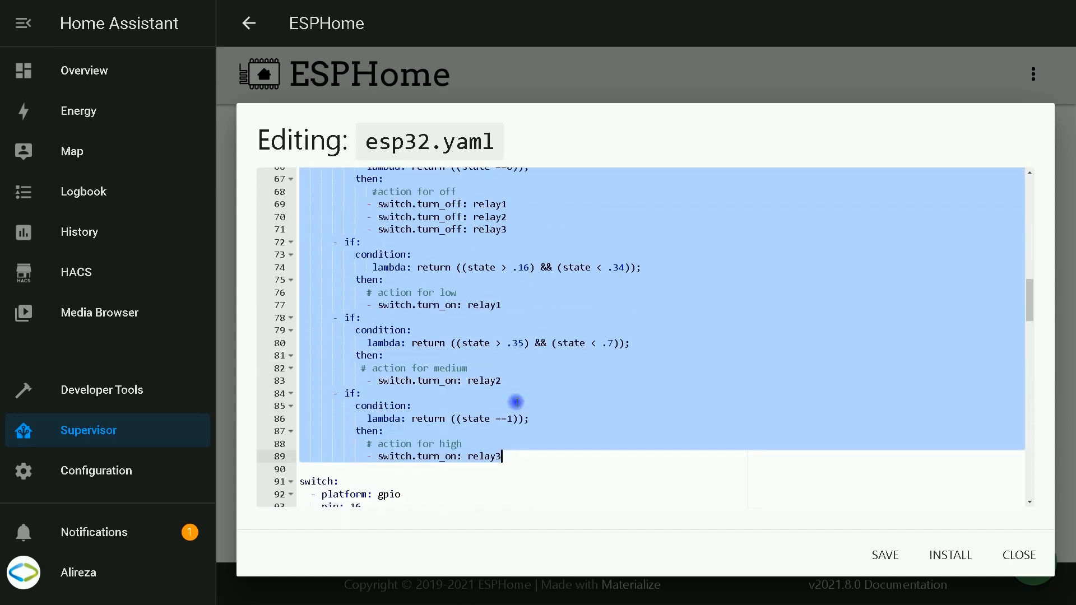
pyautogui.scroll(-3)
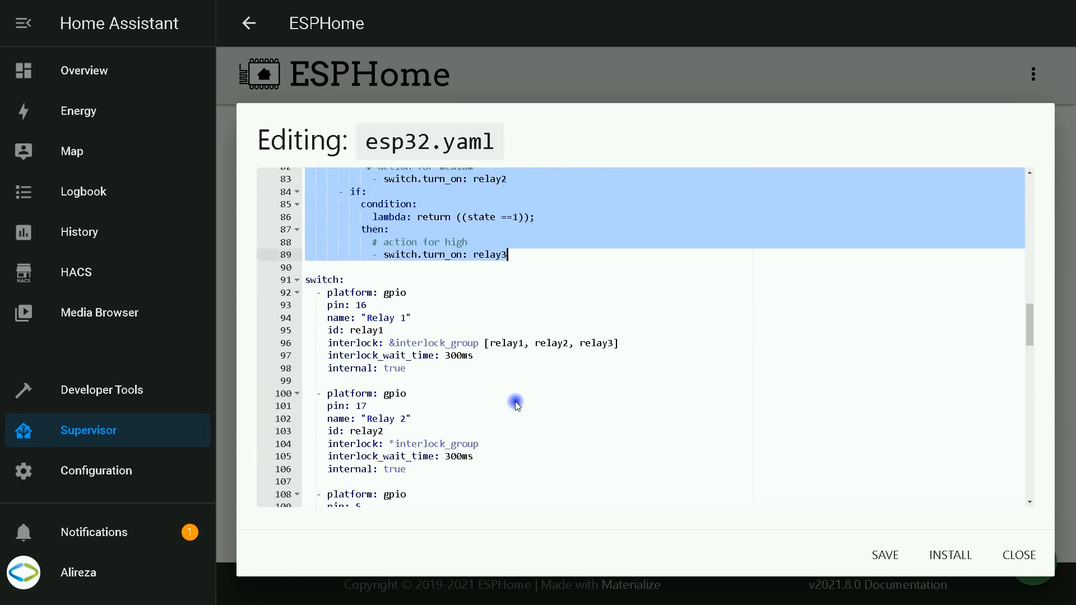
pyautogui.scroll(-3)
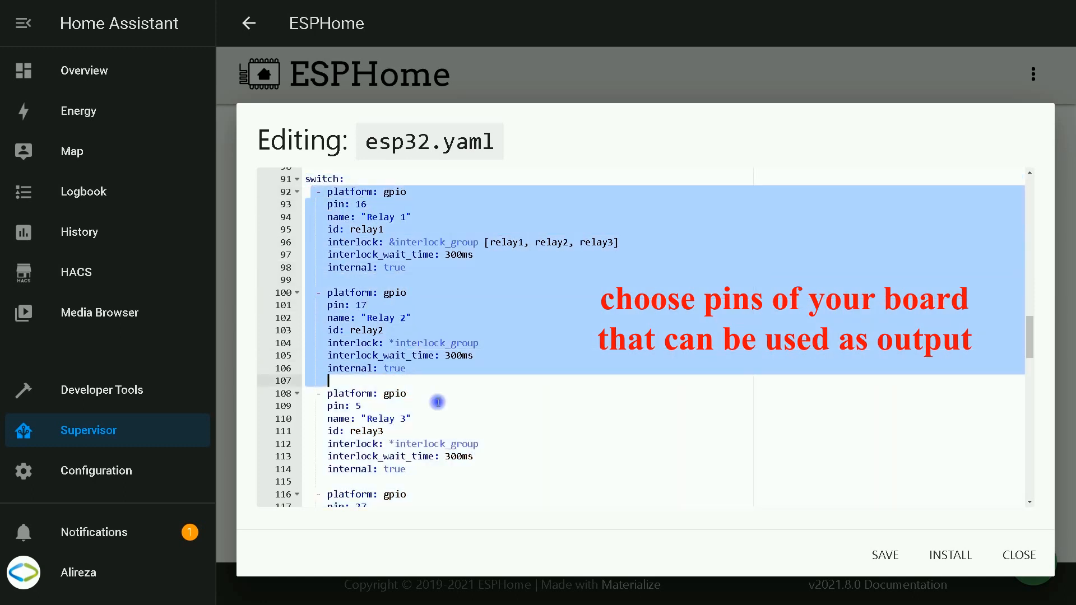
pyautogui.moveTo(437, 401); pyautogui.dragTo(679, 468)
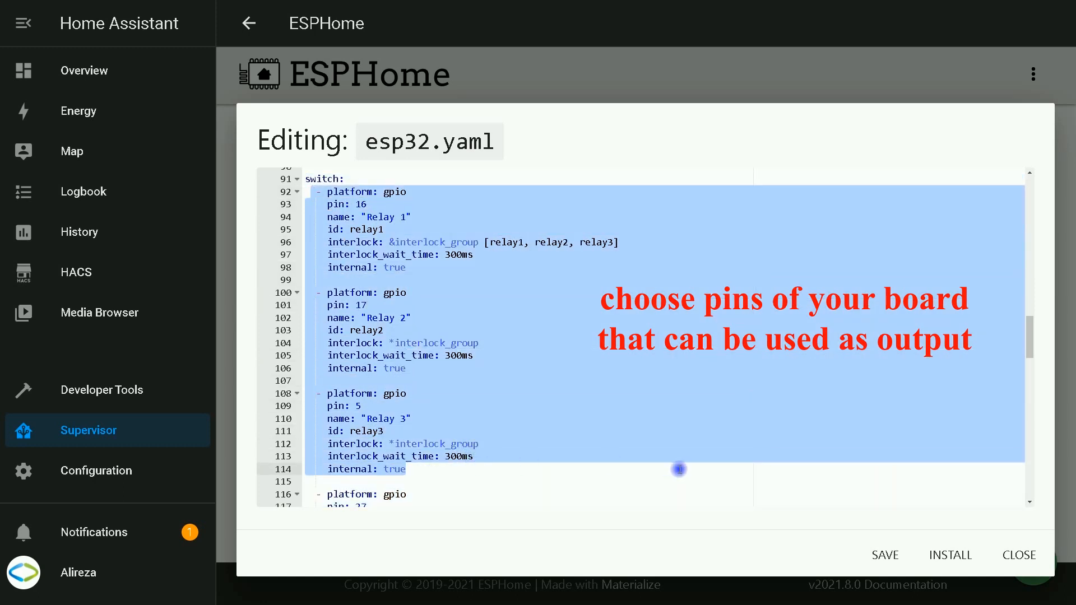
pyautogui.moveTo(659, 418)
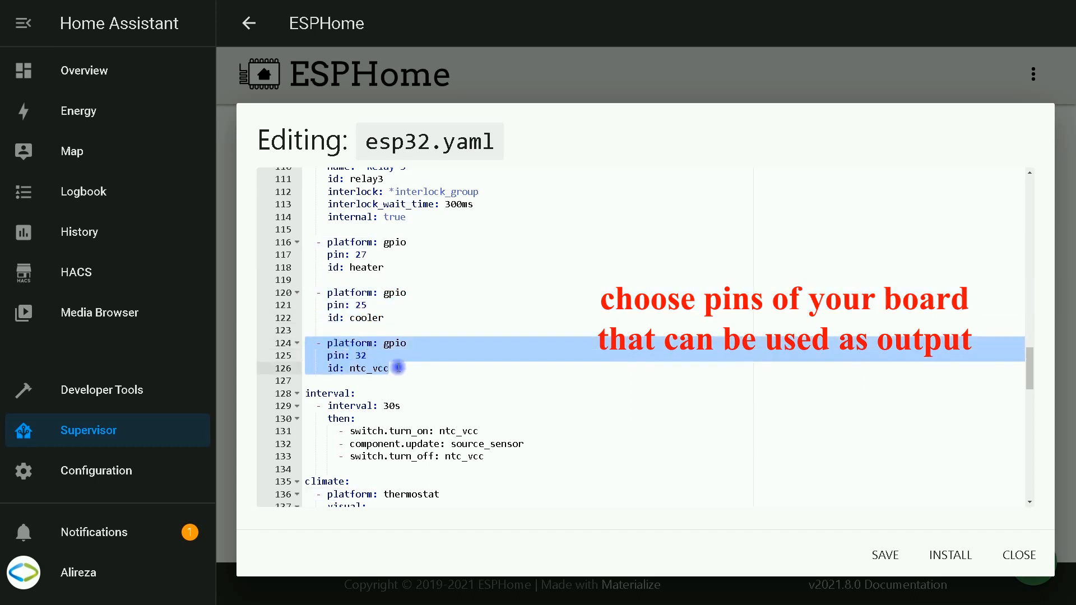
# Make the NTC sensor update interval read 30s near the ntc_vcc switch.
pyautogui.click(389, 369)
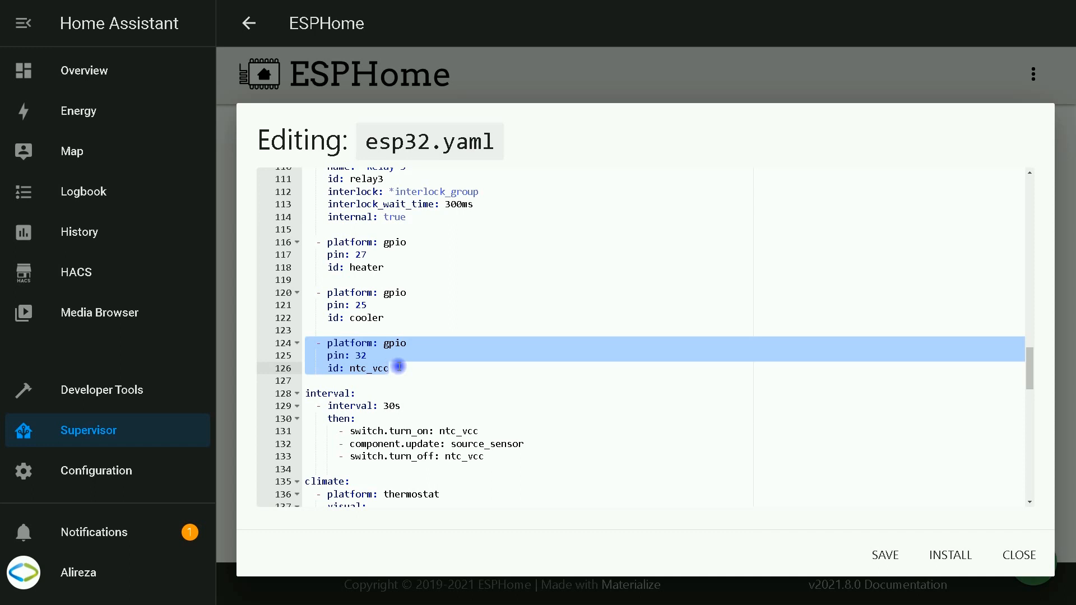
pyautogui.moveTo(320, 419)
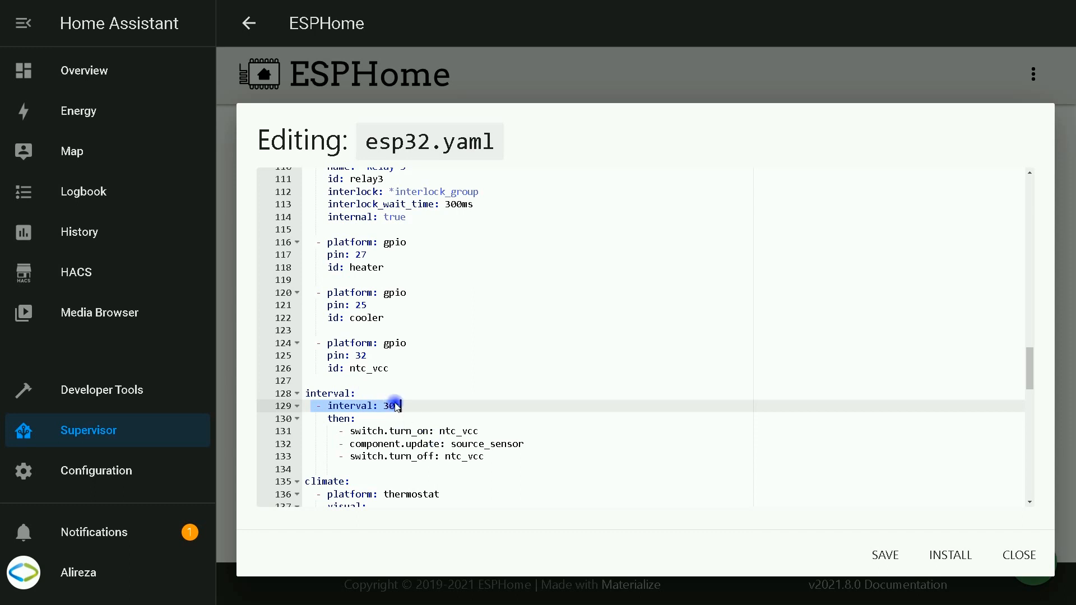
pyautogui.write('s')
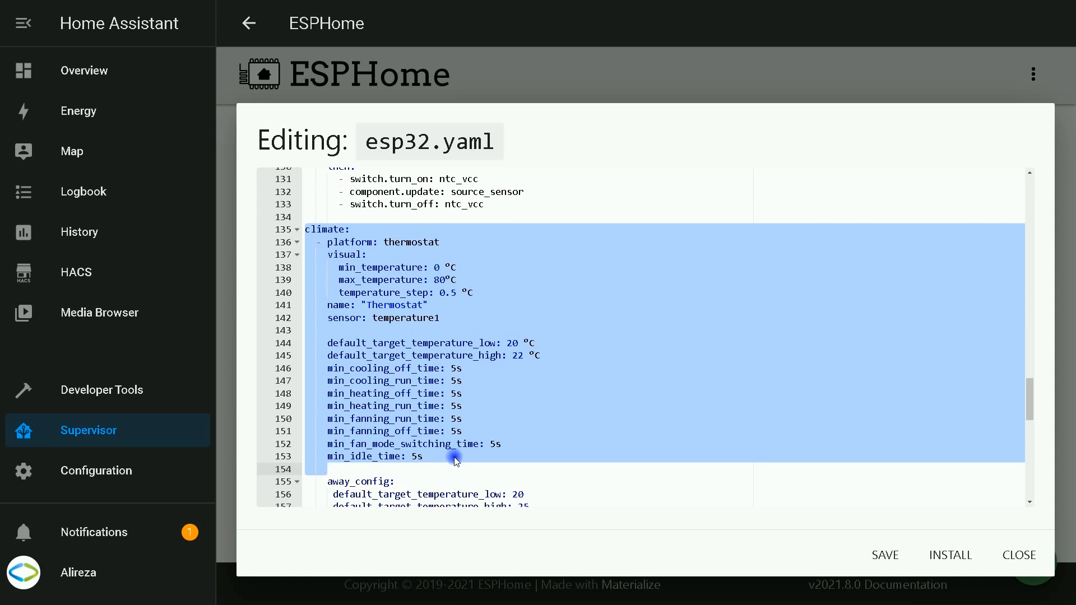
pyautogui.moveTo(427, 293)
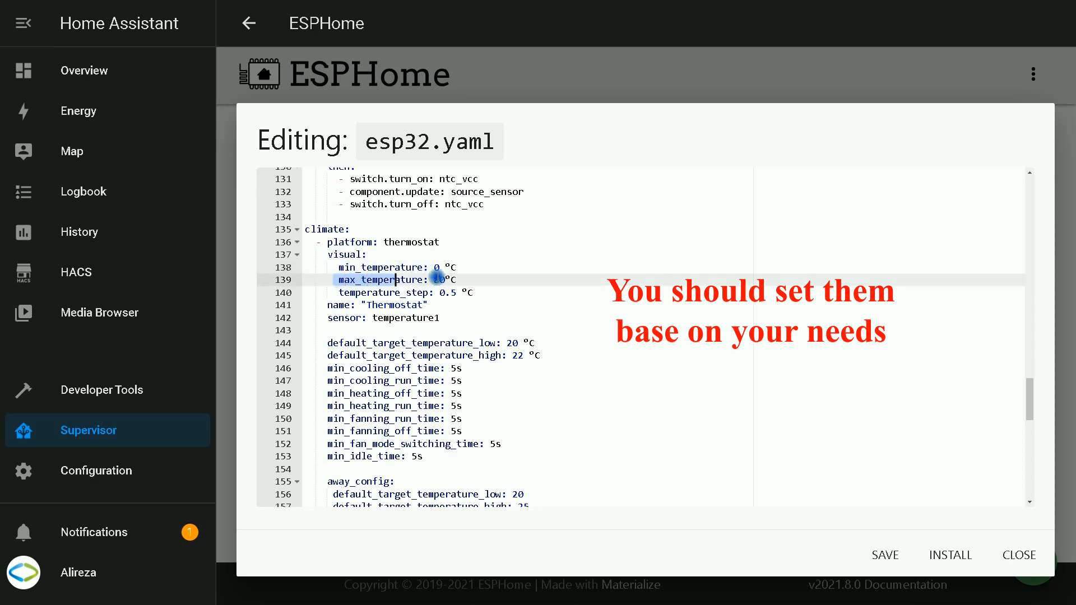
# Set the thermostat max_temperature to 80 °C and review the cool_action block.
pyautogui.write('80')
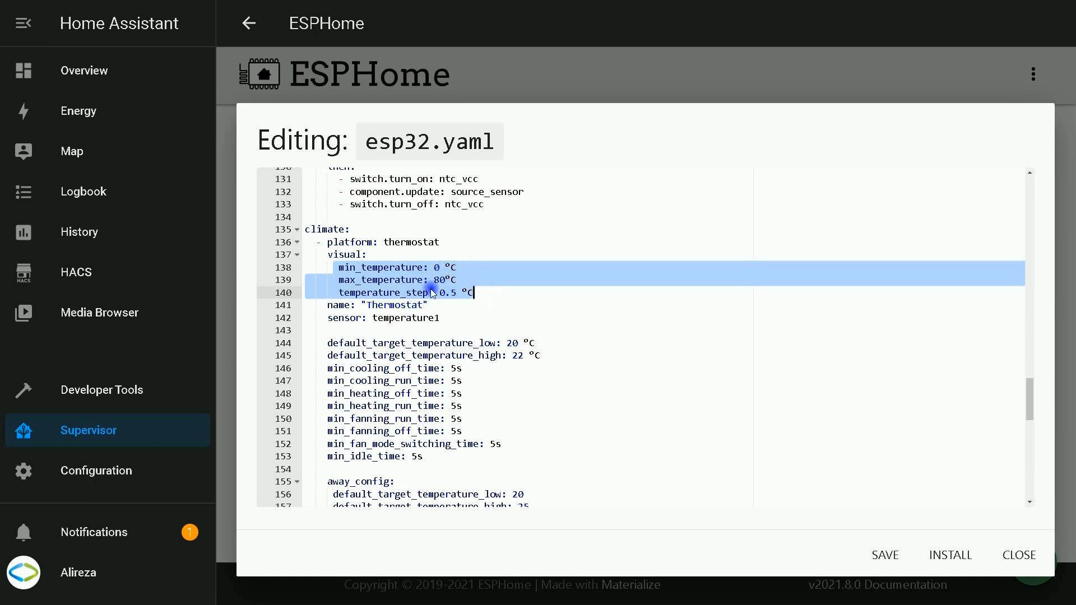
pyautogui.click(352, 318)
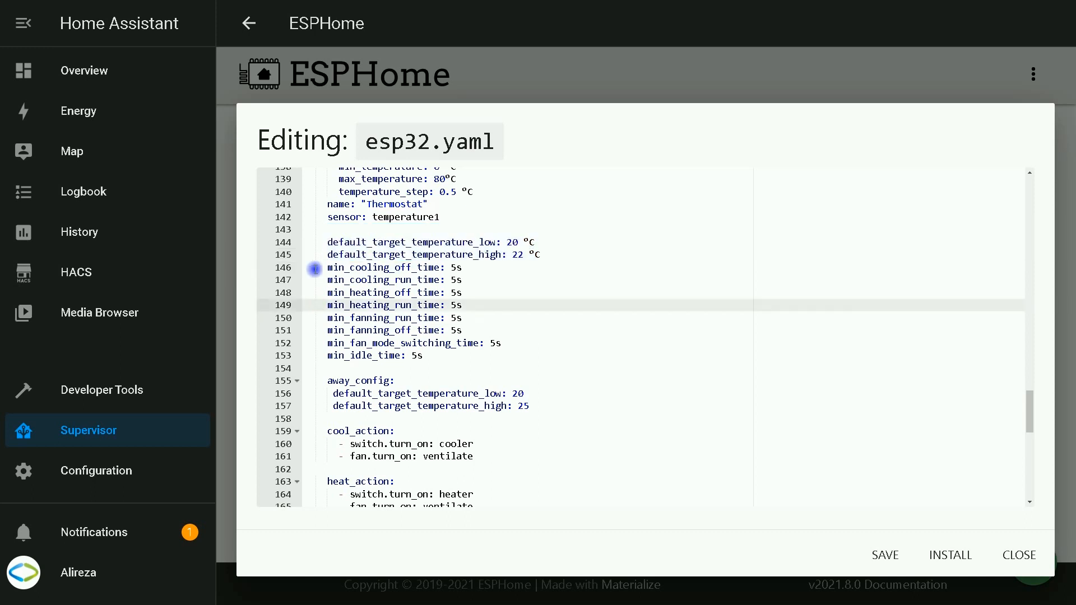
pyautogui.moveTo(327, 266); pyautogui.dragTo(463, 279)
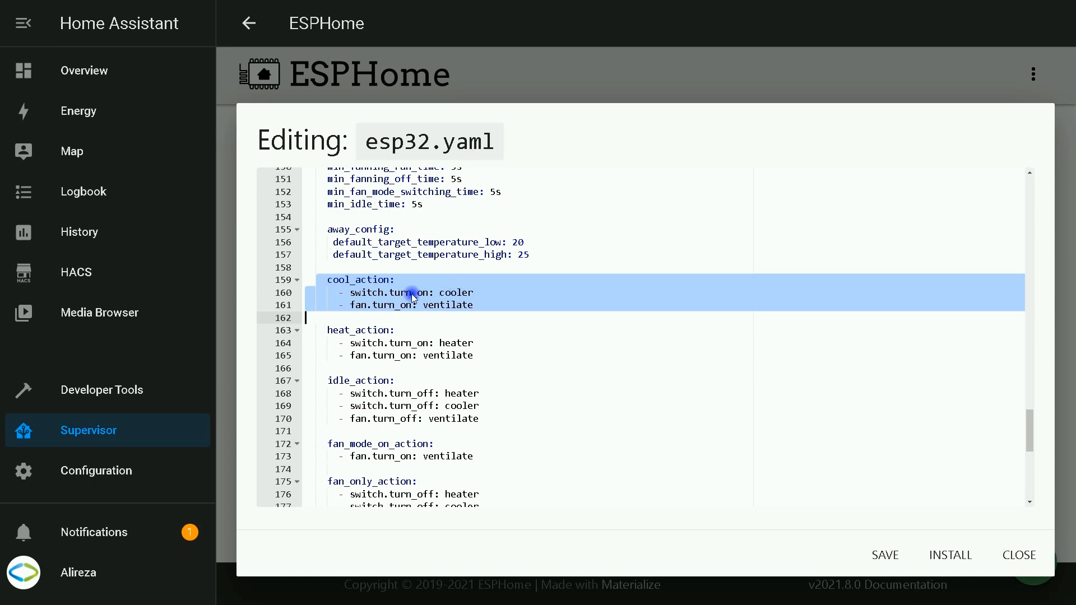
pyautogui.moveTo(369, 313)
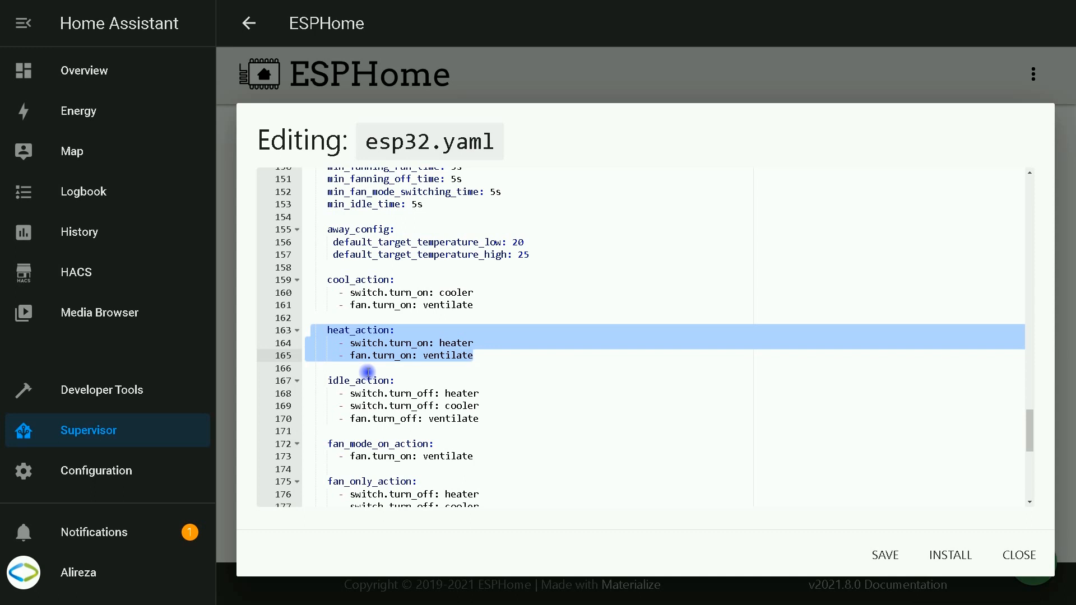
# Review the fan_only_action block at the end of esp32.yaml.
pyautogui.scroll(-3)
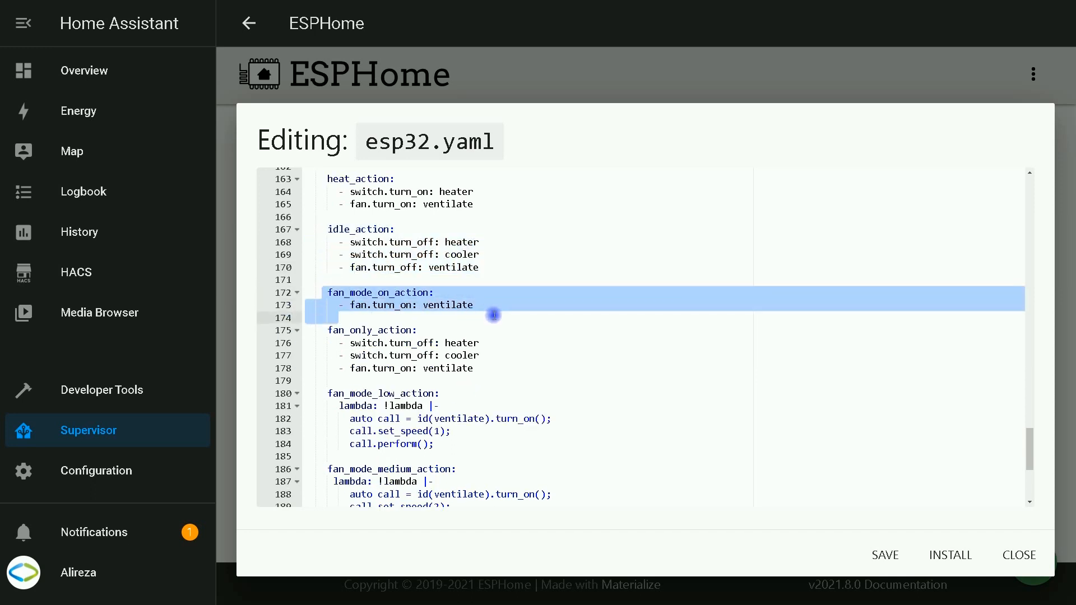
pyautogui.moveTo(446, 313)
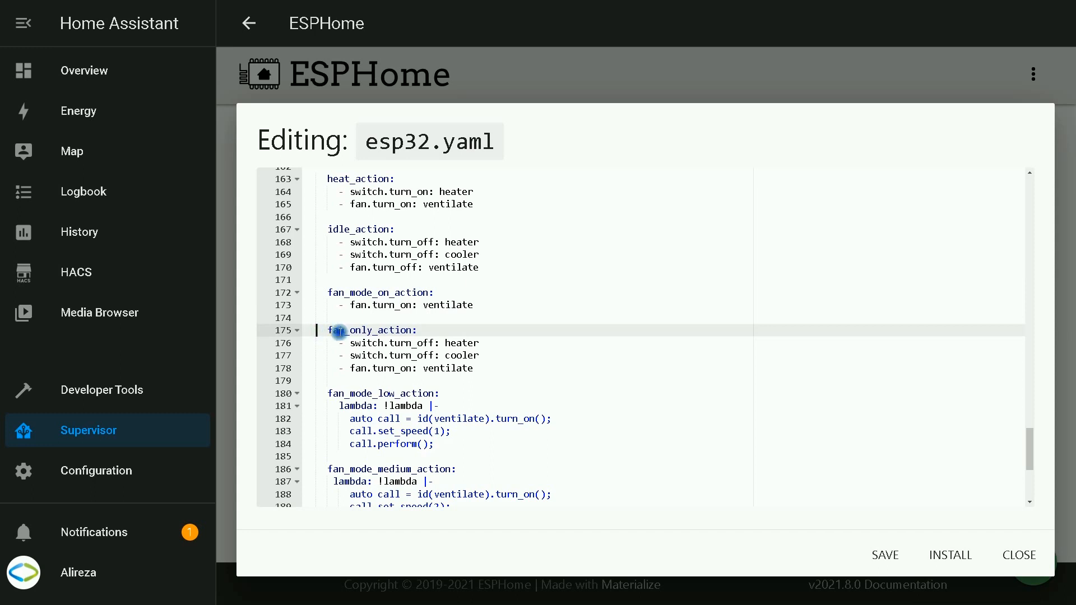
pyautogui.moveTo(339, 330); pyautogui.dragTo(473, 369)
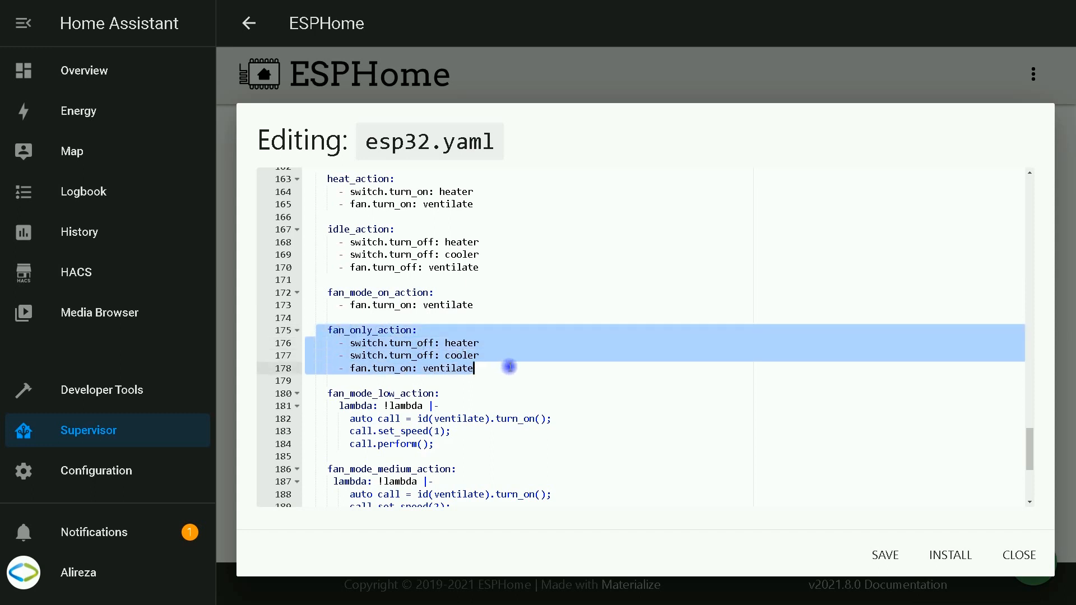
pyautogui.moveTo(466, 432)
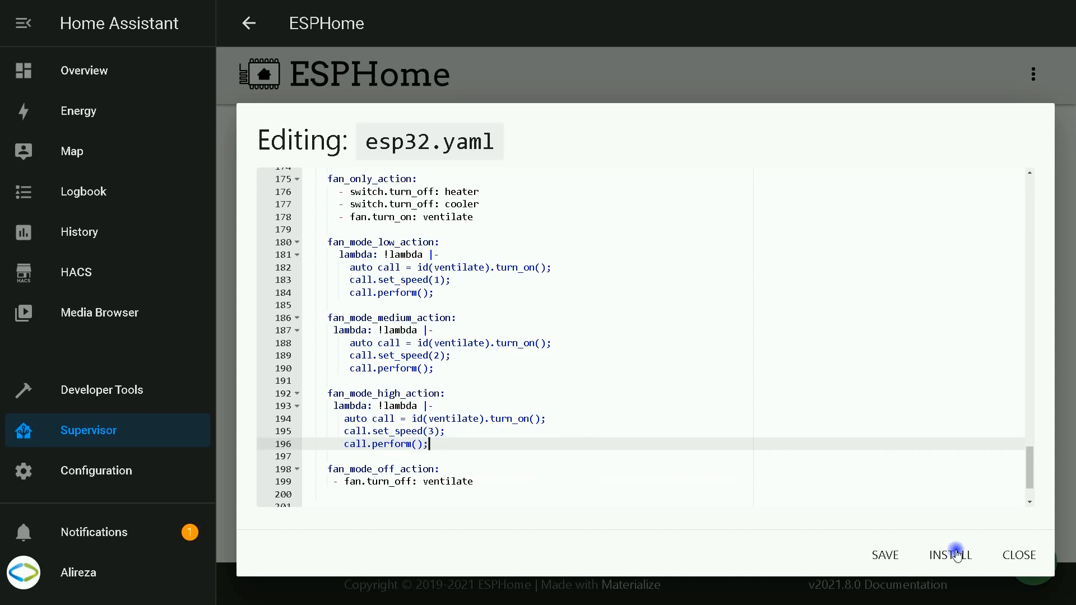
# Save esp32.yaml and install it wirelessly until the device reconnects.
pyautogui.click(949, 555)
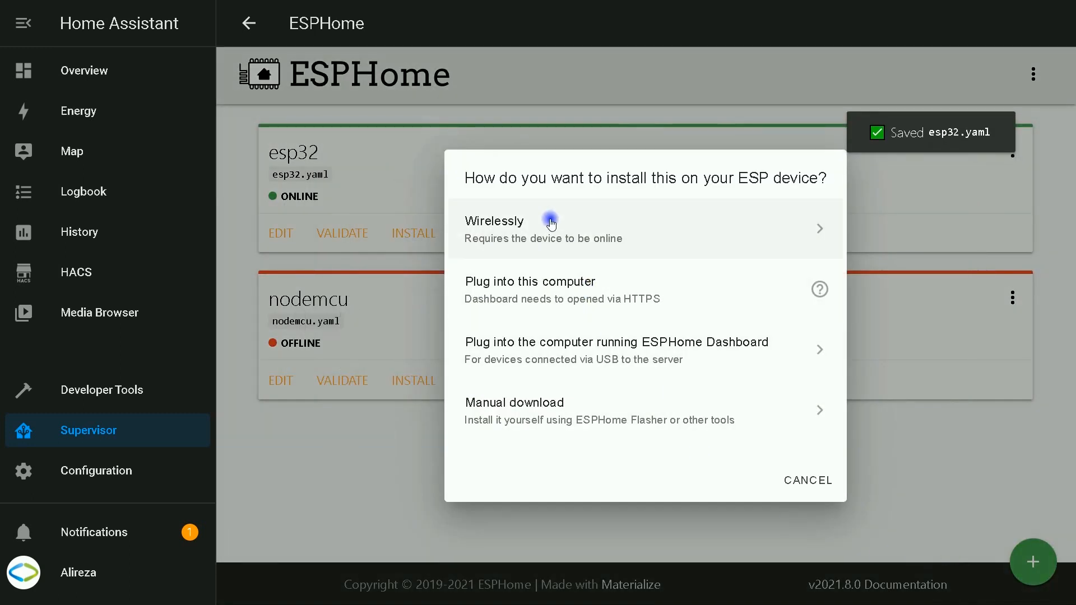
pyautogui.click(493, 221)
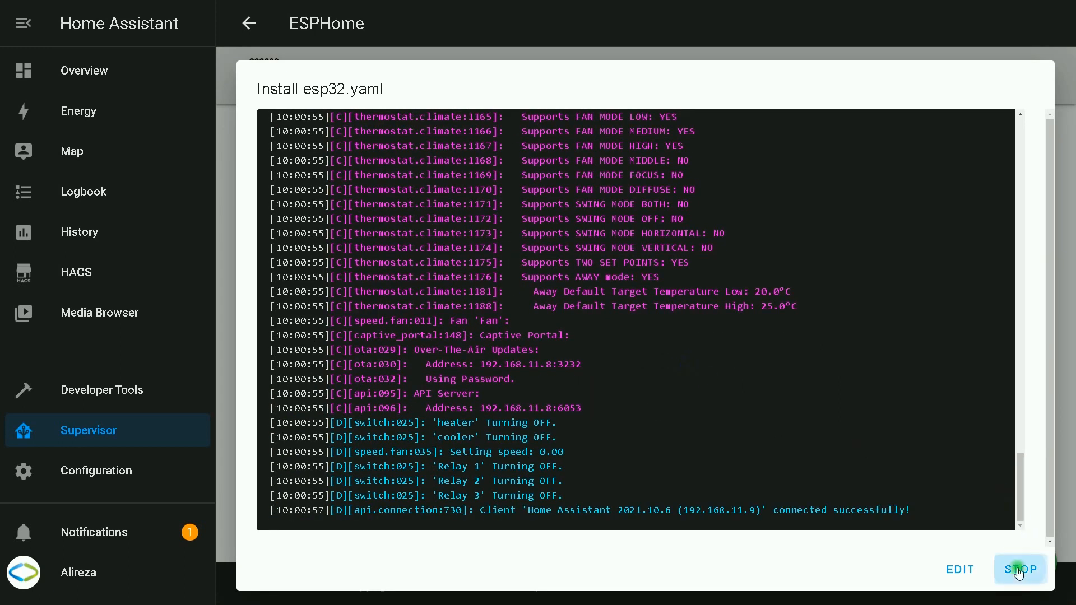
pyautogui.click(1020, 569)
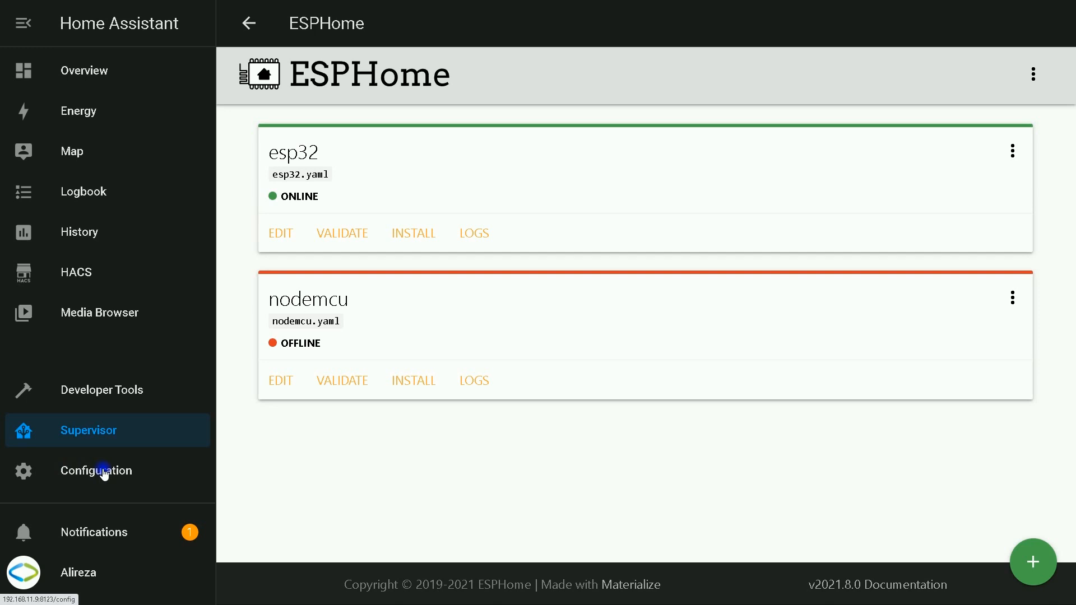
# Delete the esp32 ESPHome integration from Configuration > Integrations.
pyautogui.click(97, 471)
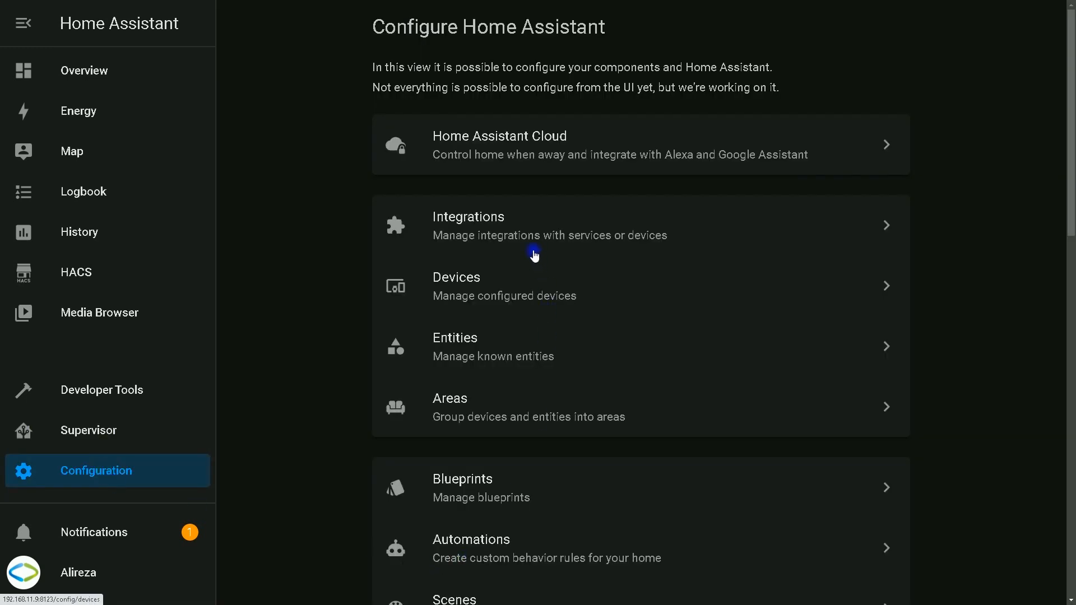
pyautogui.click(468, 226)
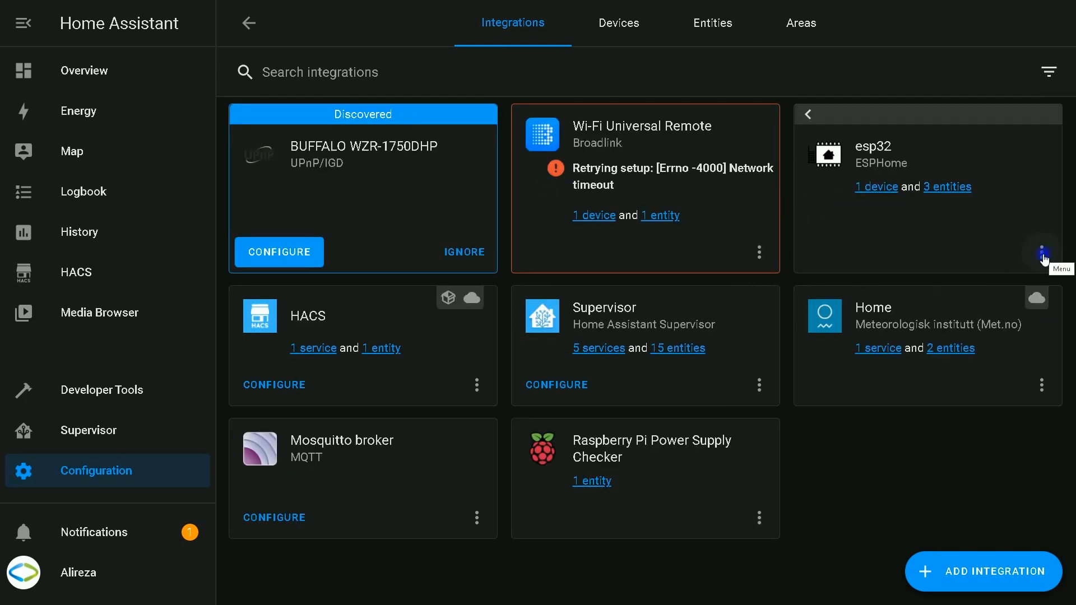
pyautogui.click(1041, 250)
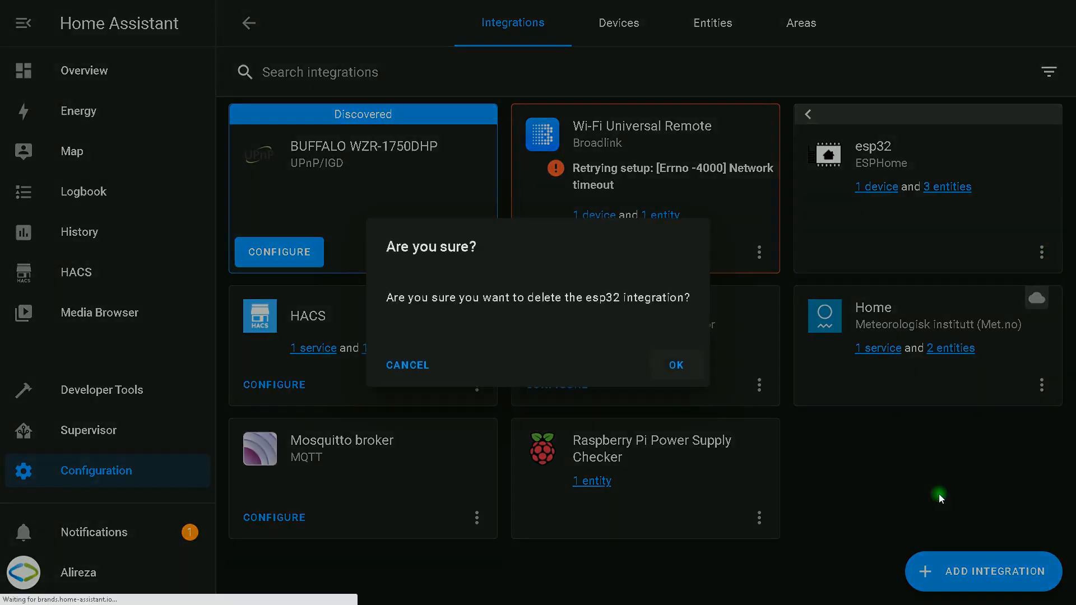
pyautogui.click(675, 364)
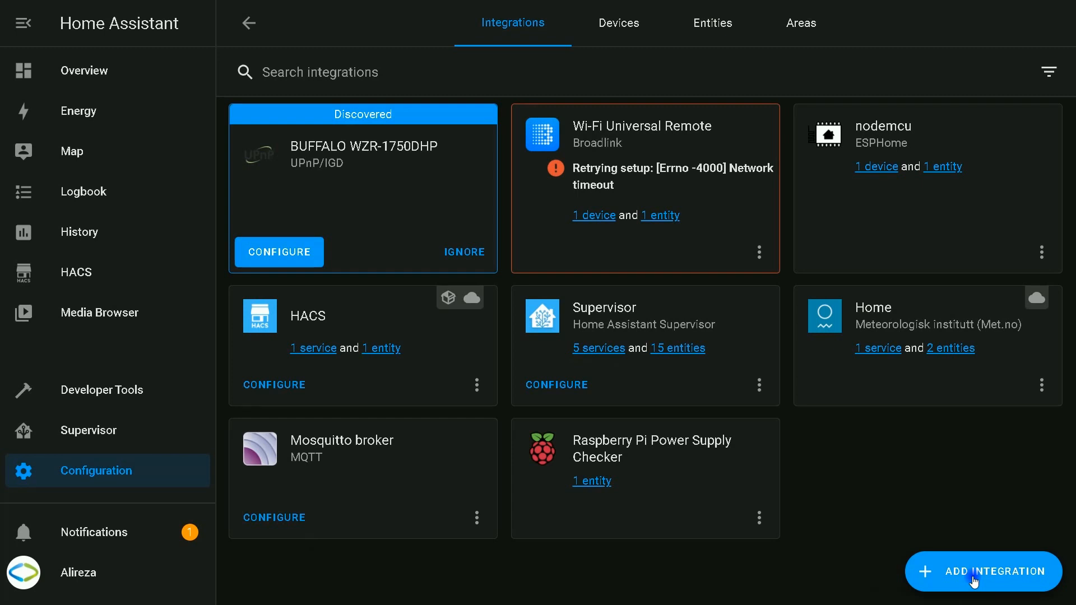
# Add a new ESPHome integration for esp32 at host 192.168.11.8, port 6053.
pyautogui.click(983, 570)
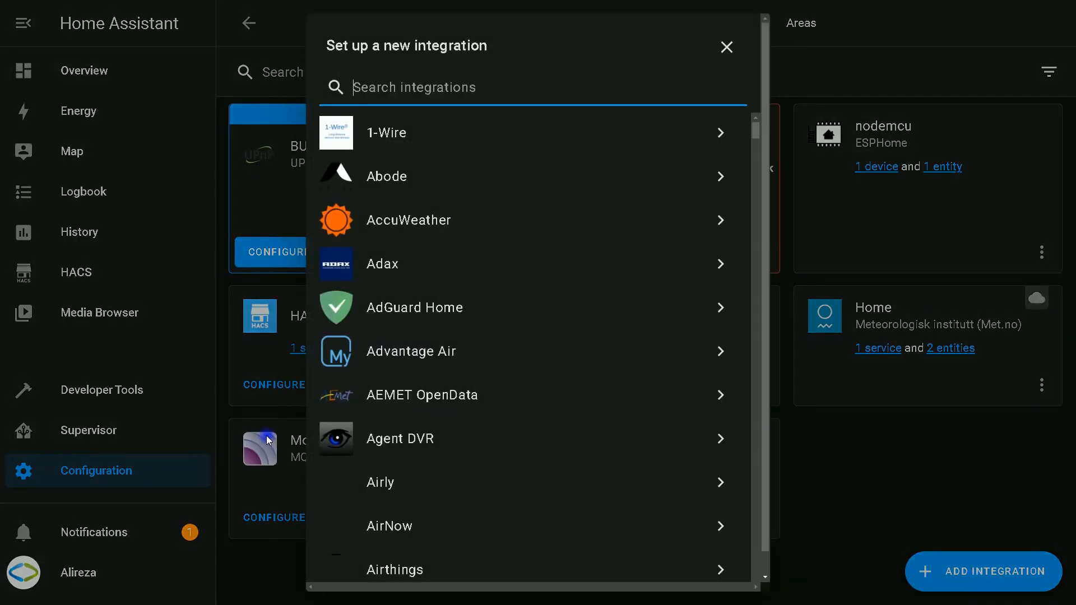
pyautogui.write('es')
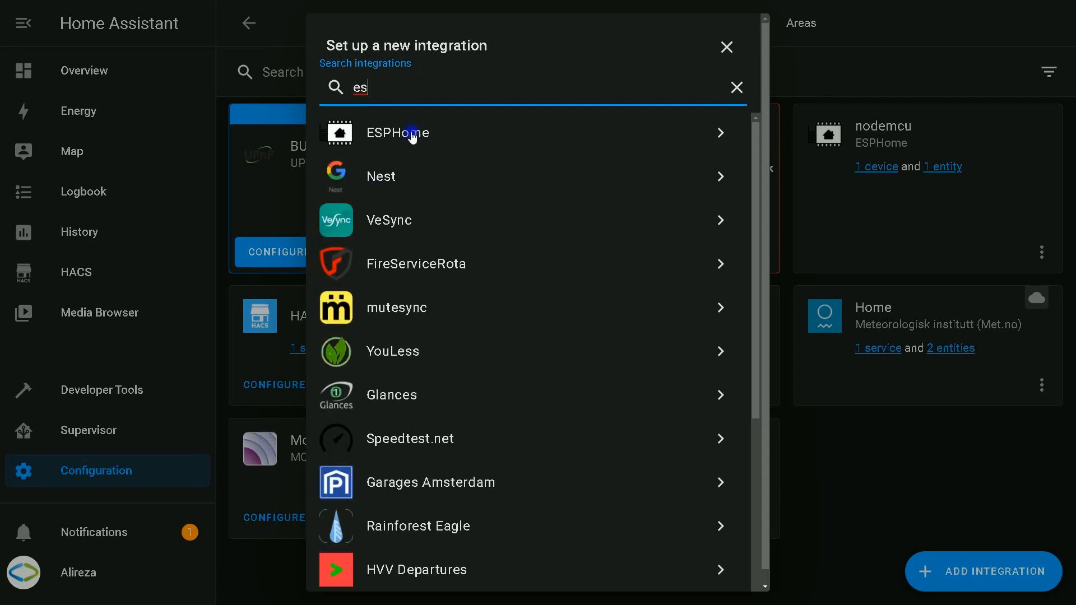
pyautogui.click(398, 132)
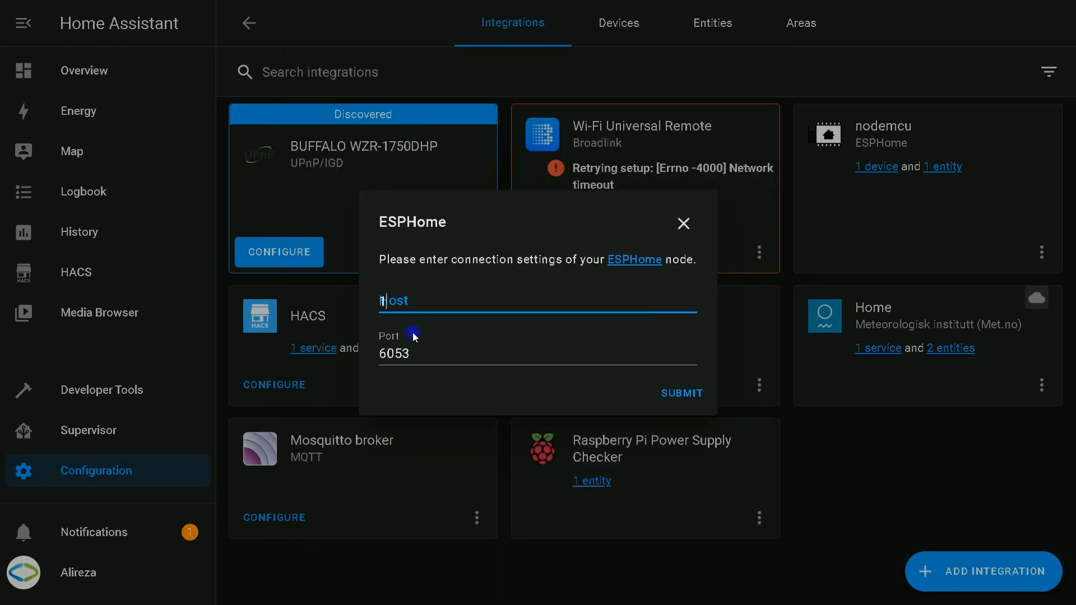
pyautogui.write('192')
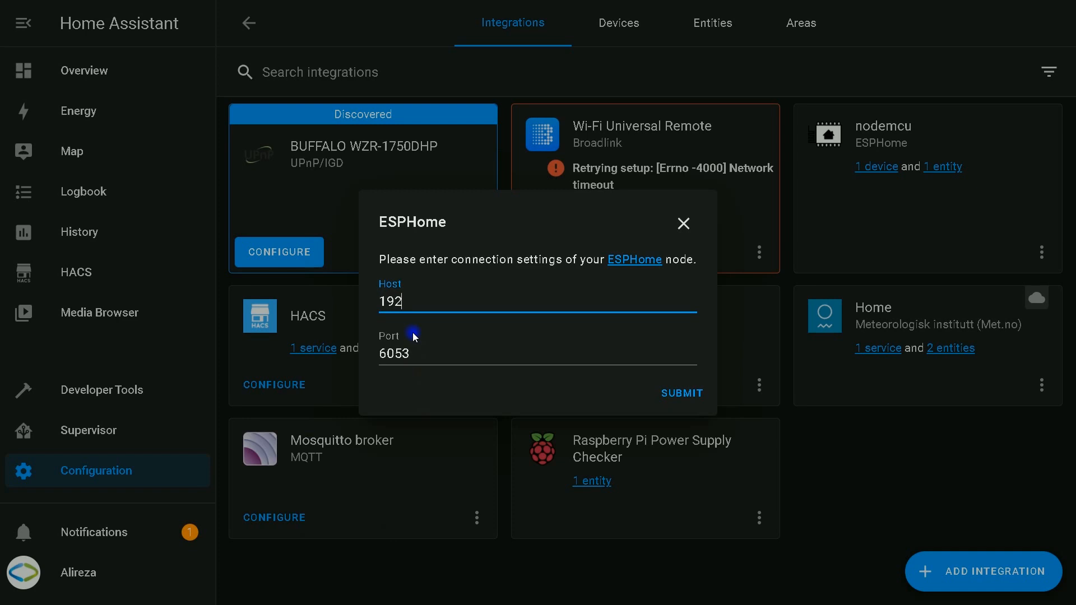
pyautogui.write('.168.11.8')
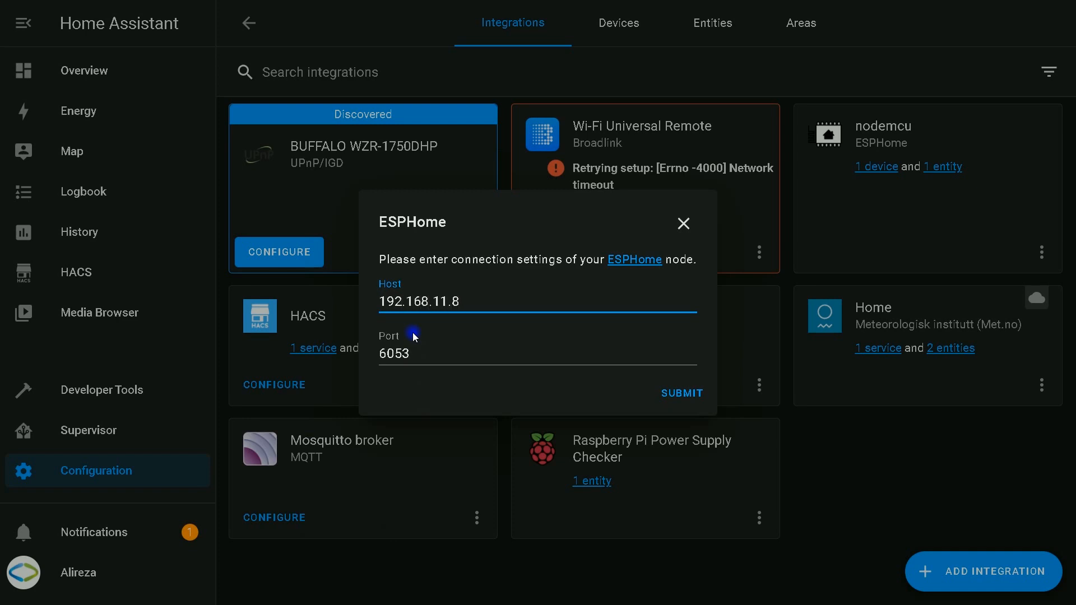
pyautogui.click(681, 392)
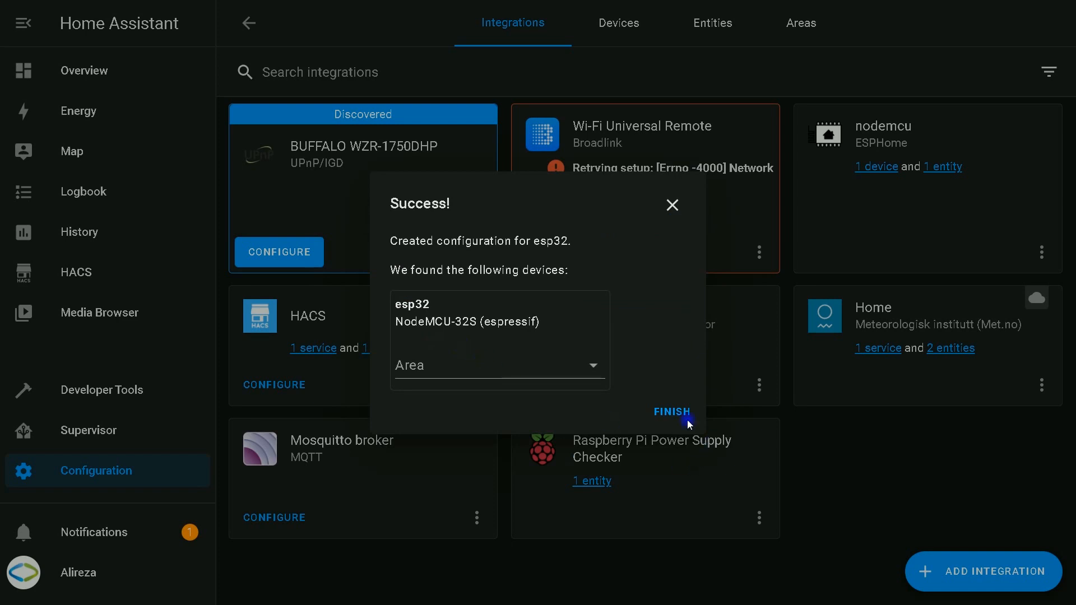
pyautogui.click(672, 411)
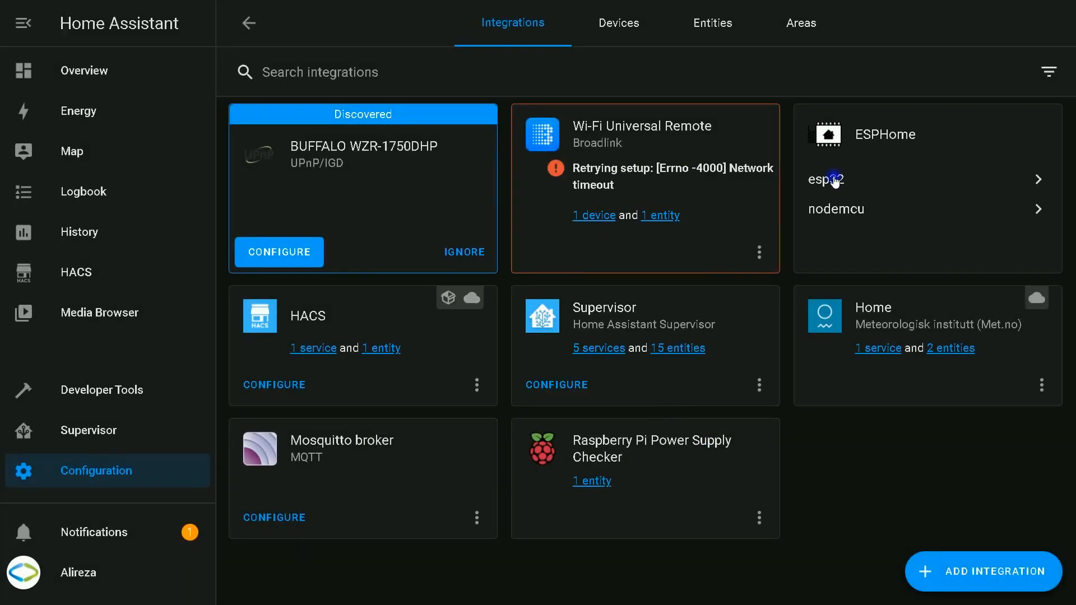
# Show the esp32 device page with its Fan, Temperature and Thermostat entities.
pyautogui.click(827, 179)
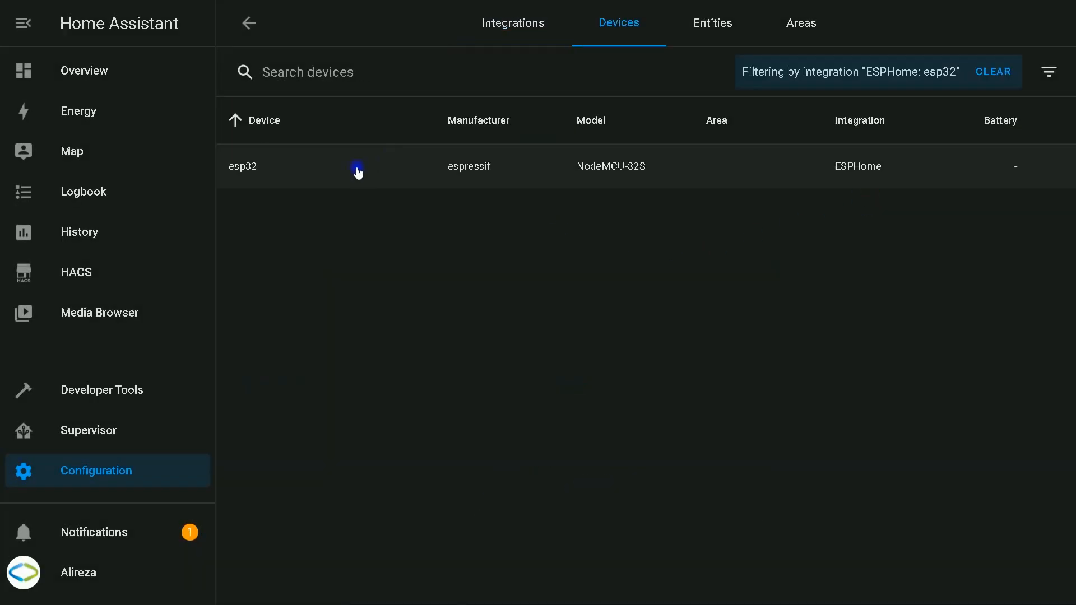
pyautogui.click(242, 166)
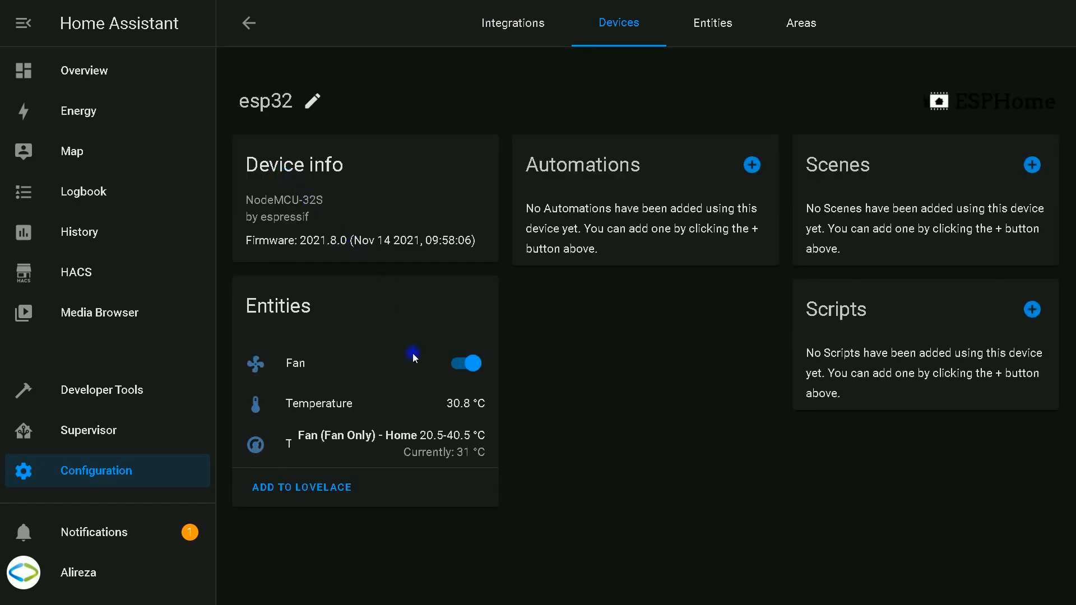
pyautogui.moveTo(441, 418)
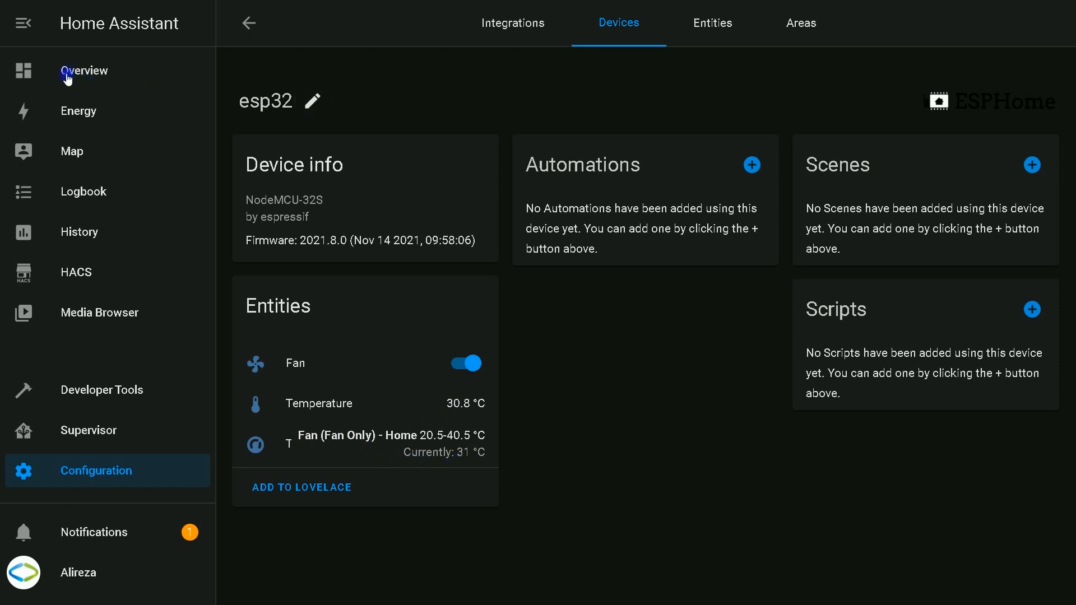
# Enter edit mode on the Home dashboard and start adding a new card.
pyautogui.click(83, 69)
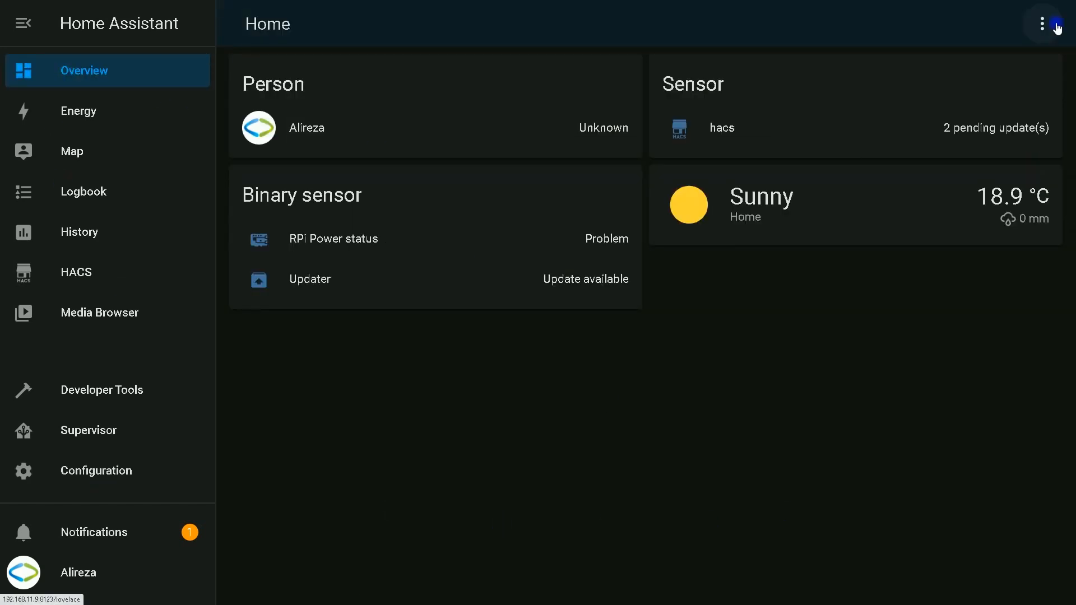
pyautogui.moveTo(1042, 23)
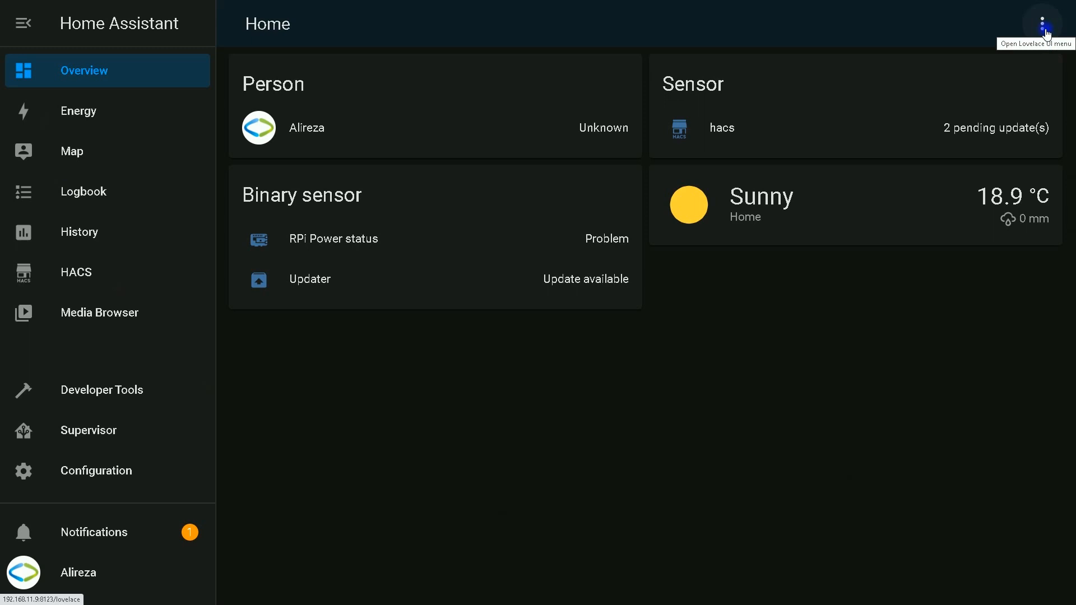
pyautogui.click(1041, 22)
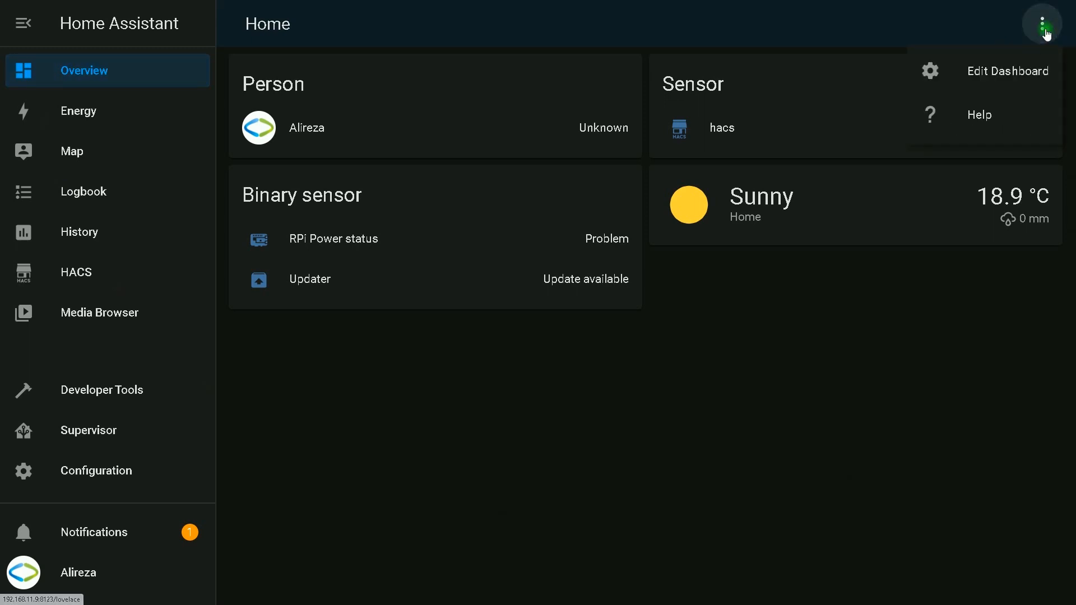
pyautogui.click(1007, 71)
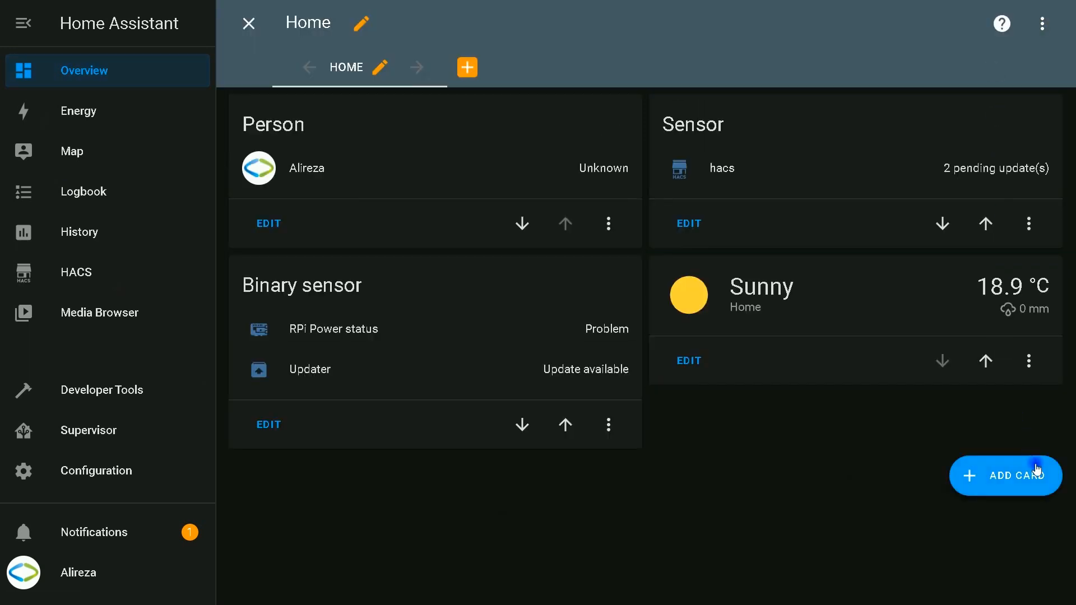
pyautogui.click(1005, 475)
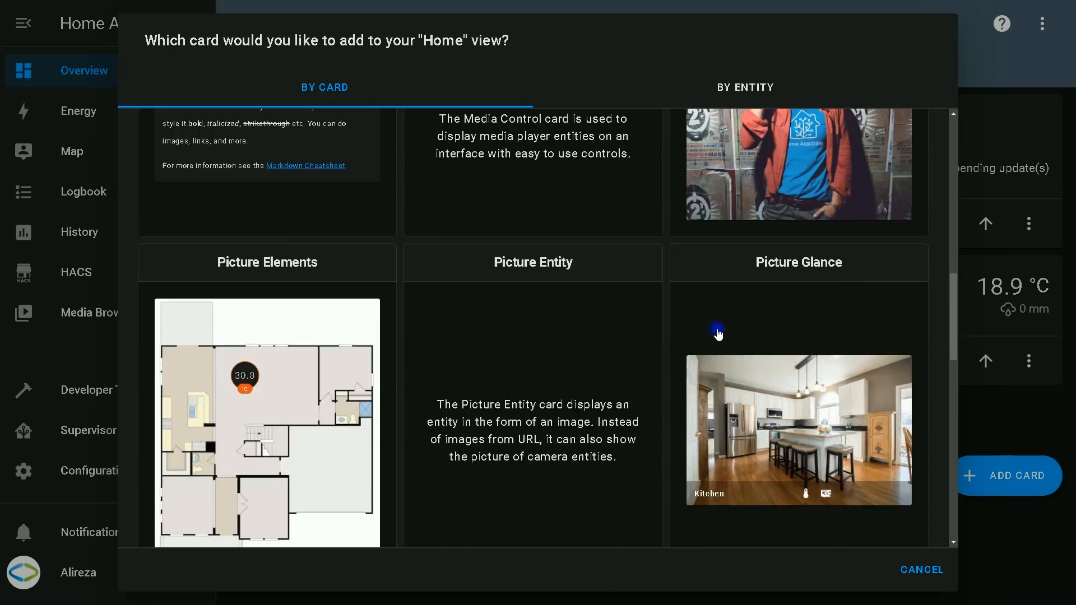
# Add a Thermostat card for climate.thermostat, move it earlier, and exit edit mode.
pyautogui.scroll(-3)
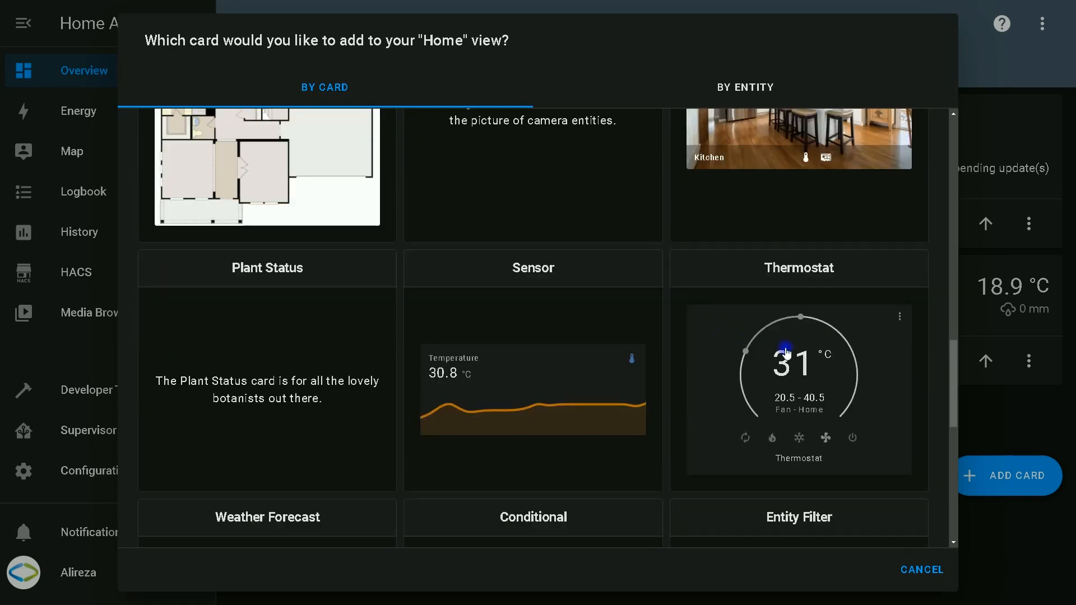
pyautogui.click(799, 268)
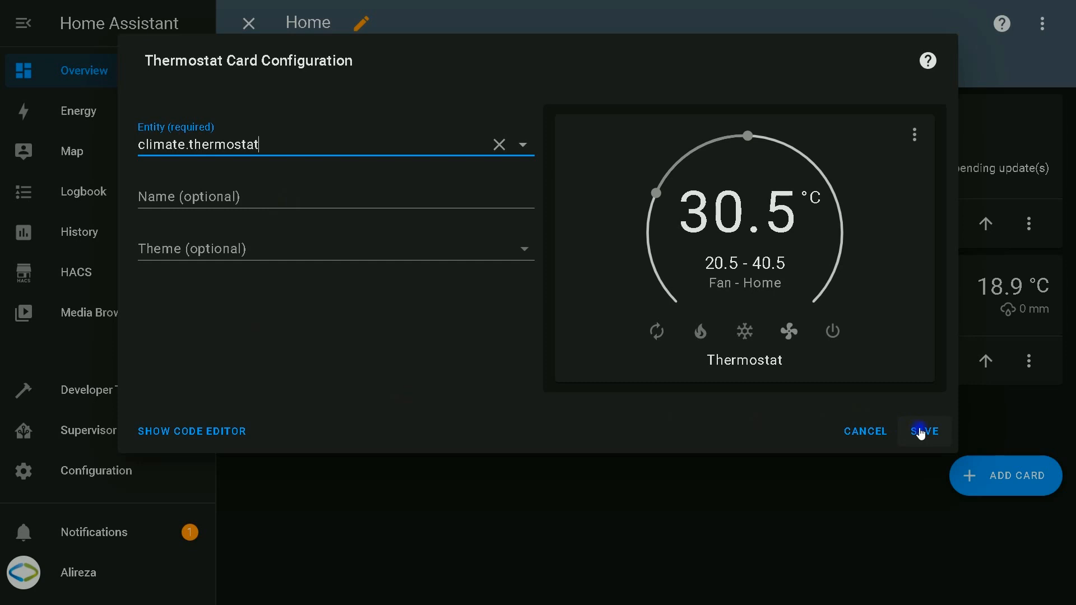
pyautogui.click(925, 431)
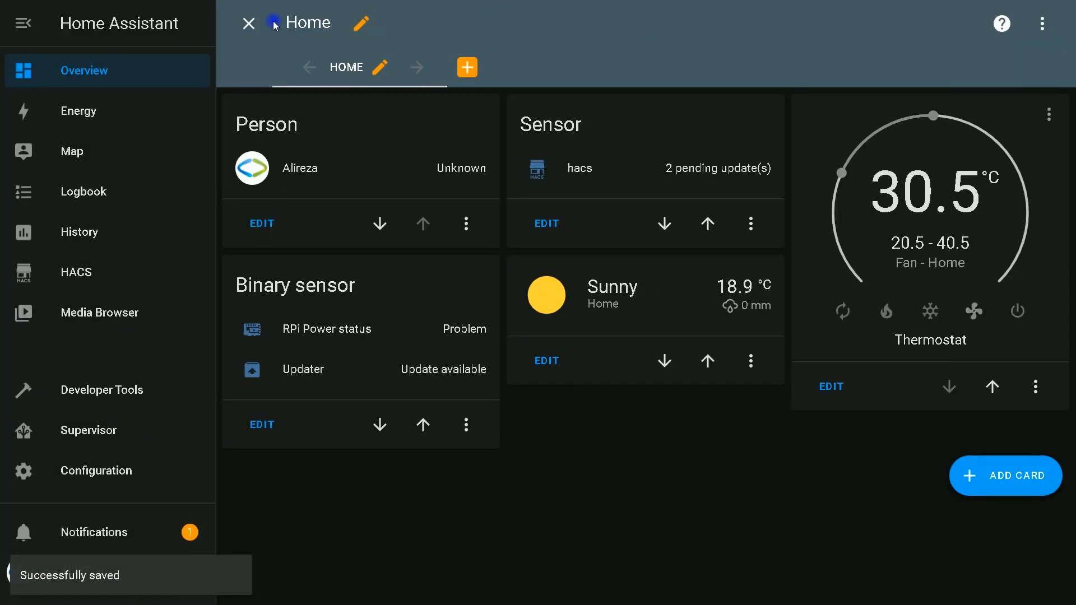
pyautogui.click(992, 387)
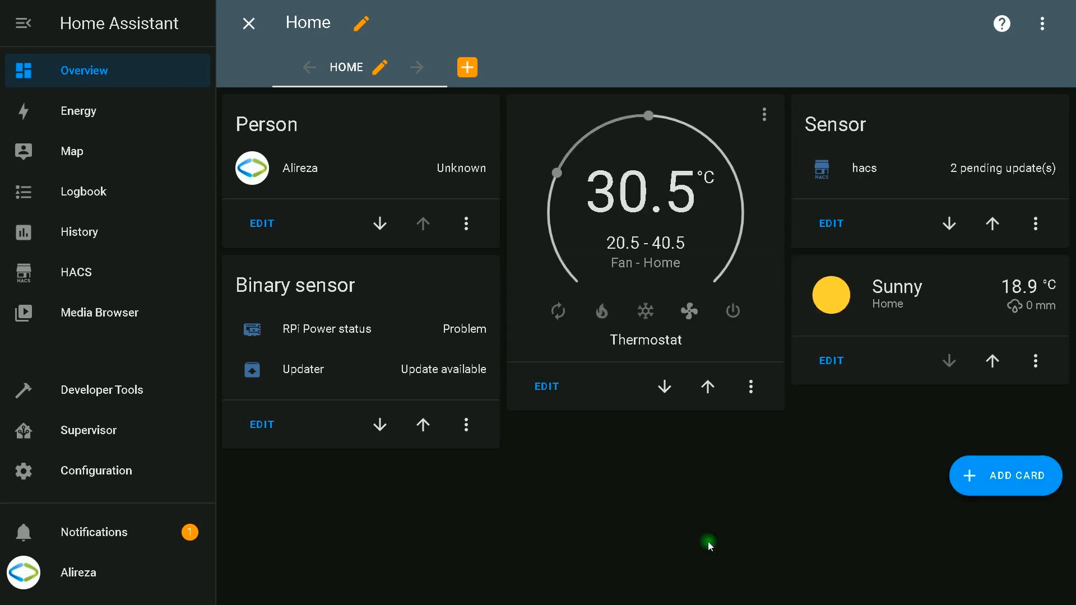
pyautogui.click(248, 22)
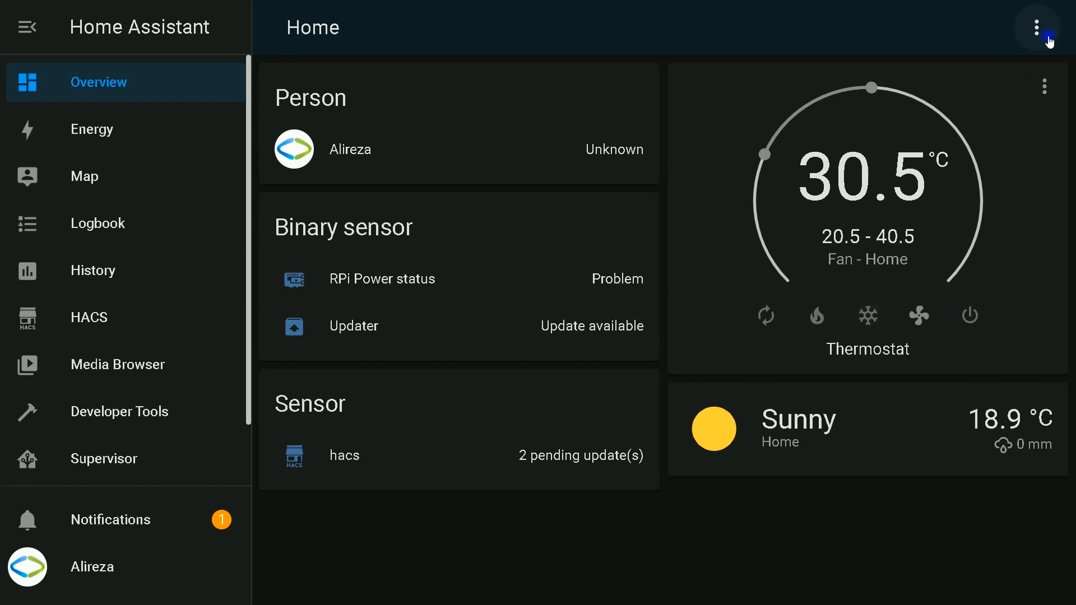
pyautogui.moveTo(588, 131)
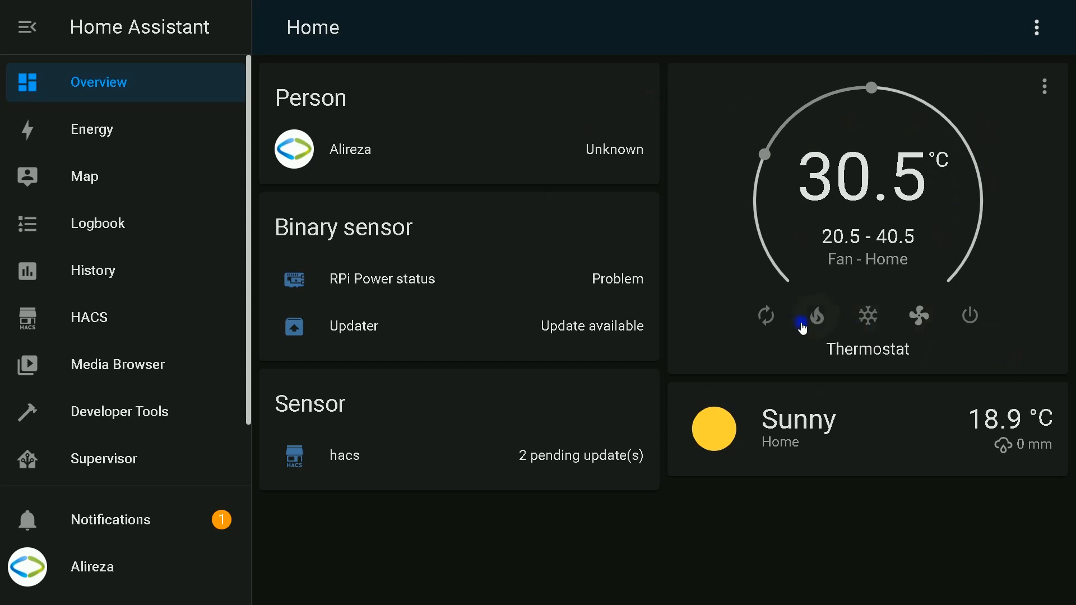
pyautogui.moveTo(970, 315)
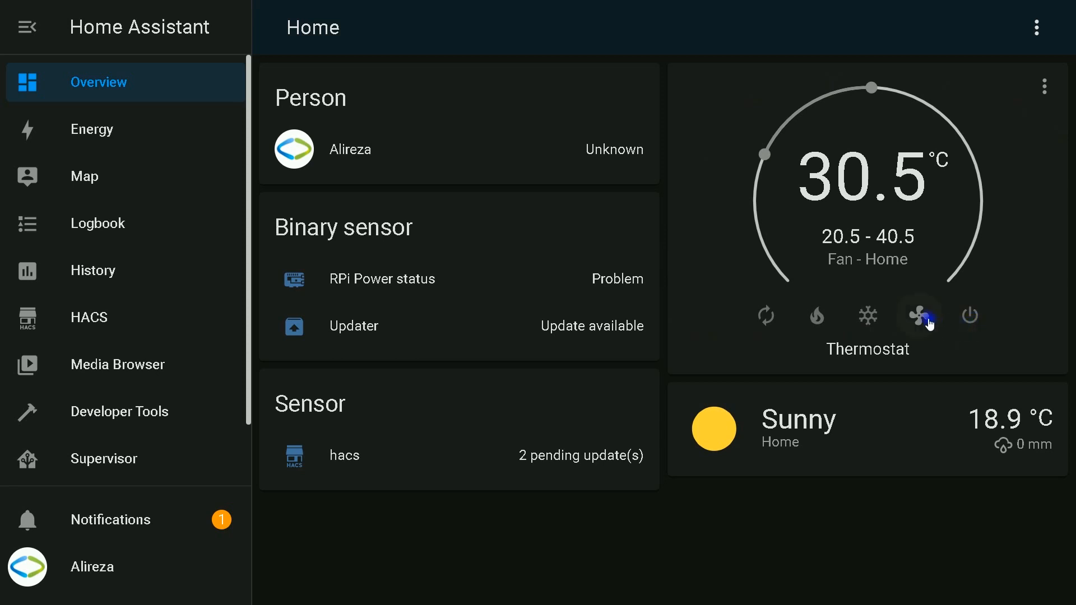
pyautogui.moveTo(920, 316)
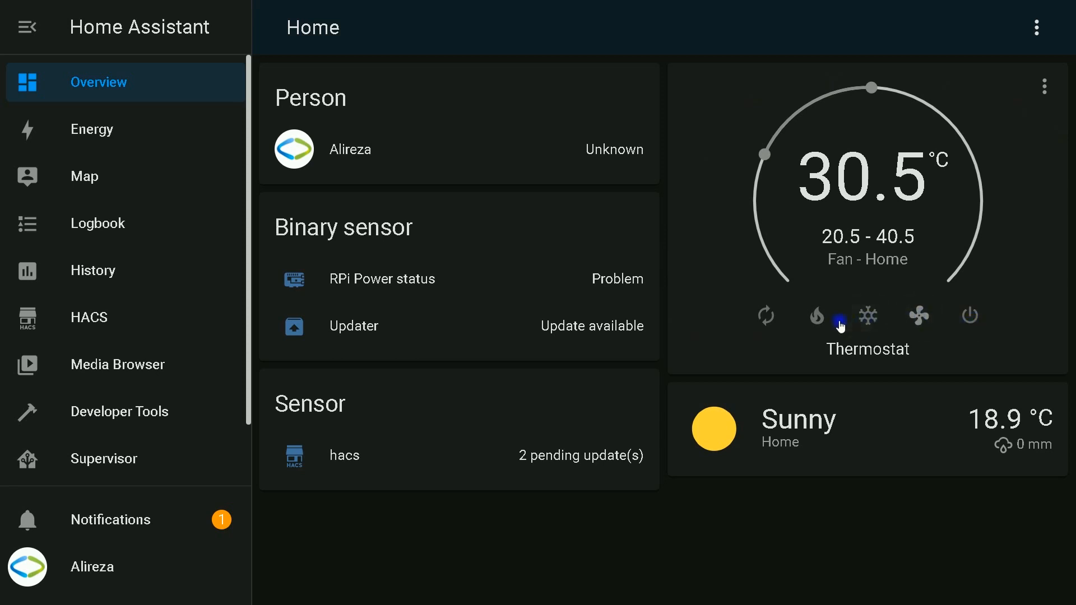
# Switch the thermostat to Heating mode, targeting 37.5–44.5 °C.
pyautogui.click(766, 316)
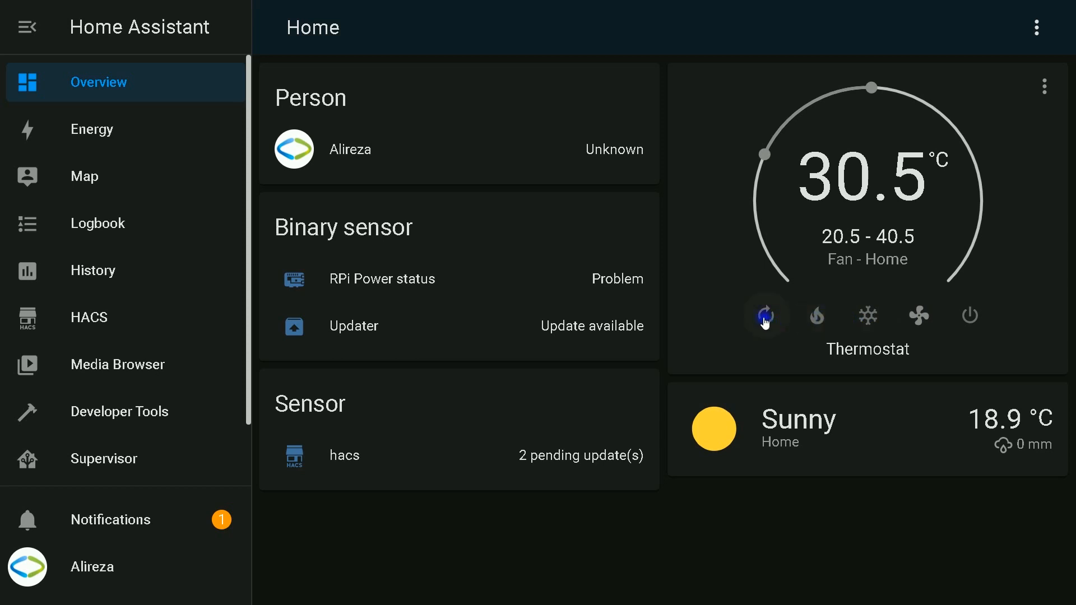
pyautogui.click(969, 316)
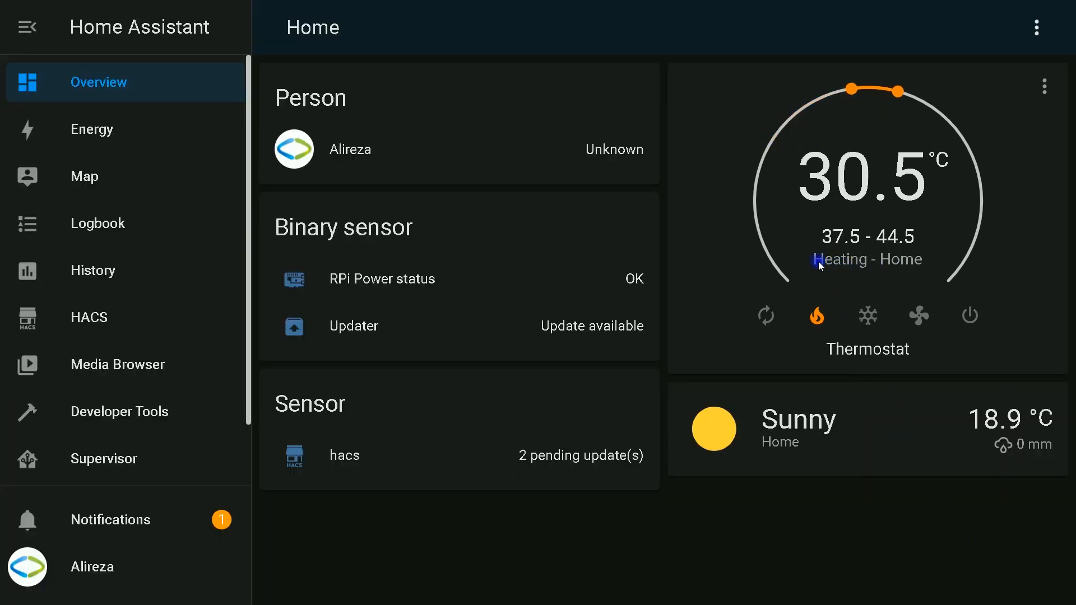
pyautogui.moveTo(930, 446)
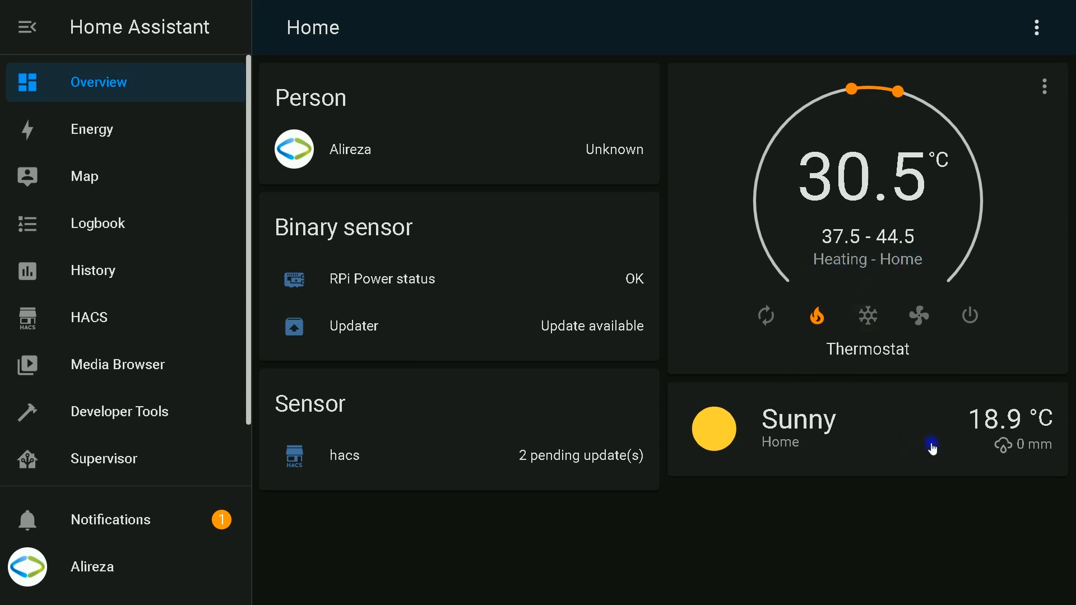
pyautogui.moveTo(1045, 91)
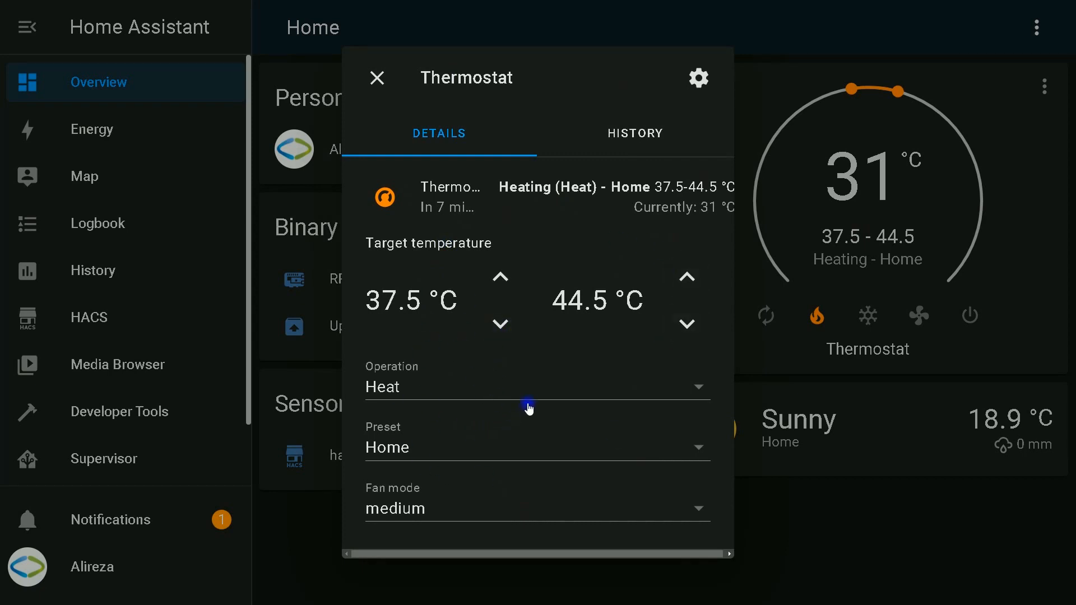
# Set the thermostat's fan mode to high in the more-info dialog while heating continues.
pyautogui.click(430, 386)
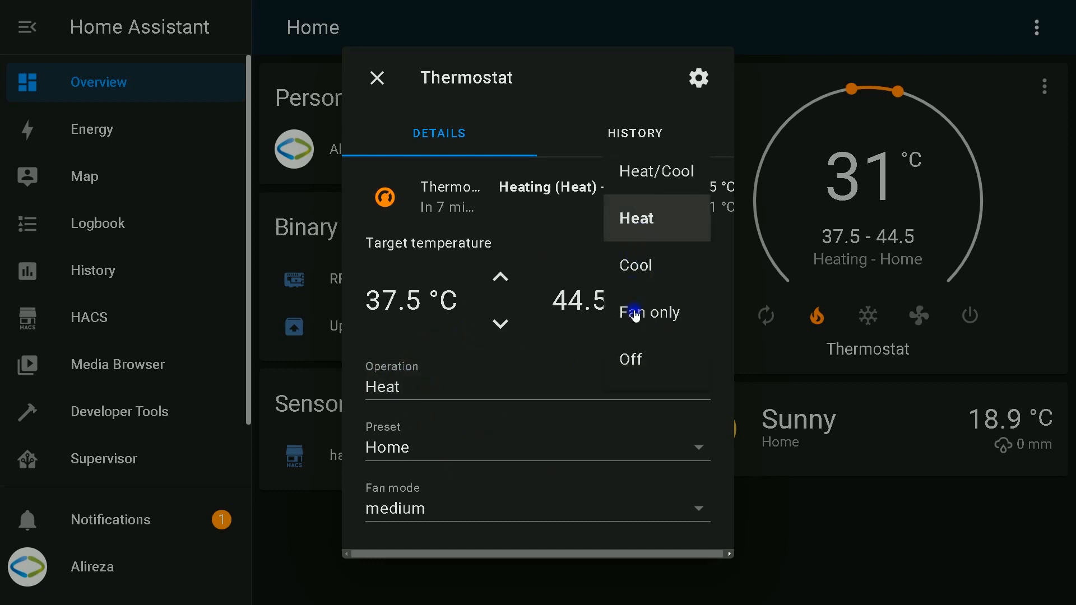
pyautogui.moveTo(634, 352)
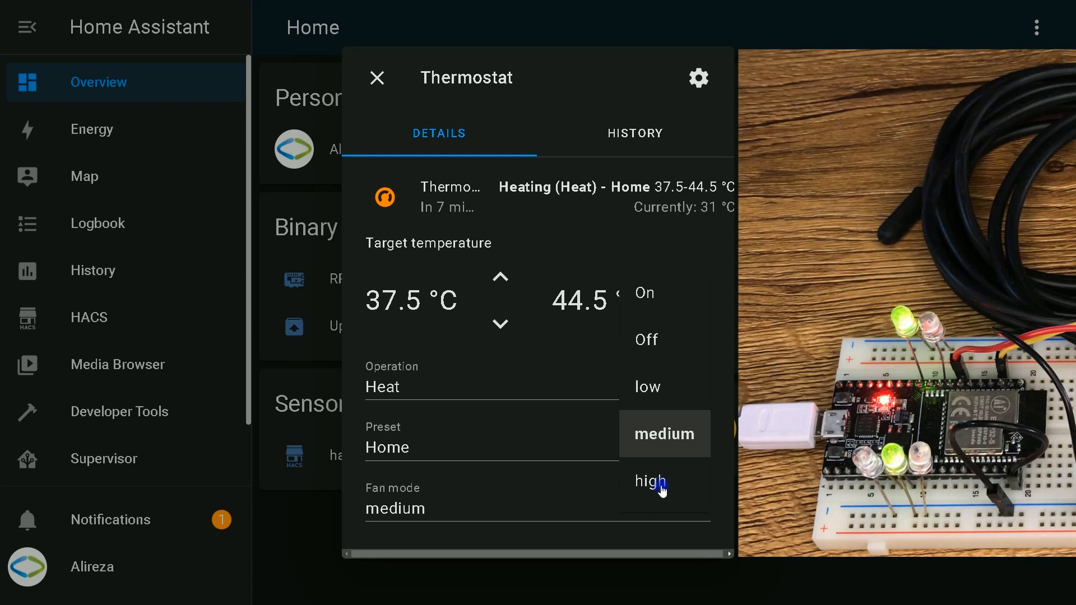
pyautogui.click(649, 481)
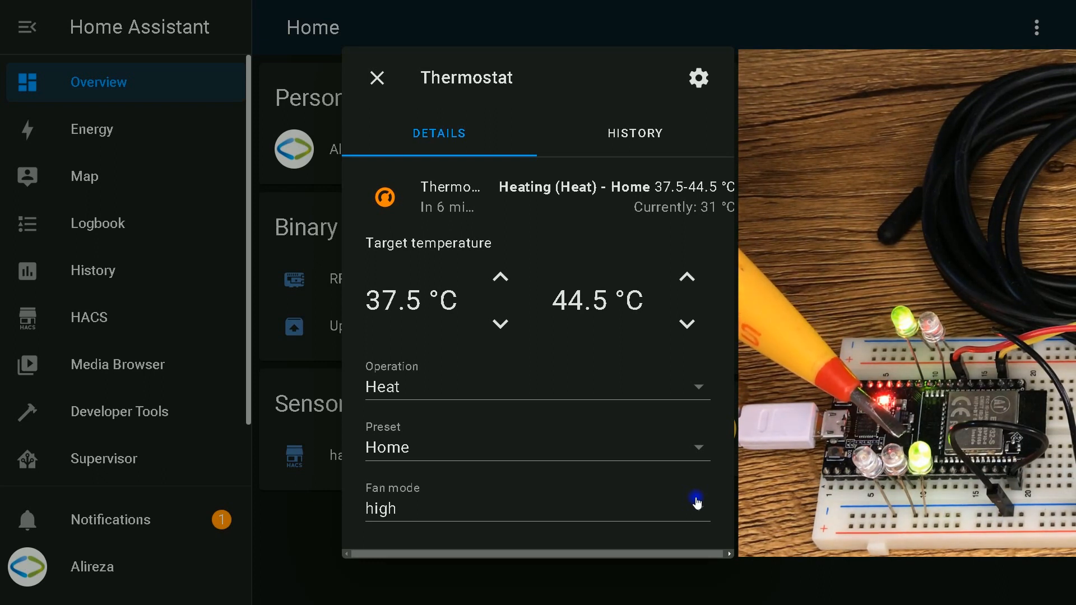
pyautogui.click(376, 77)
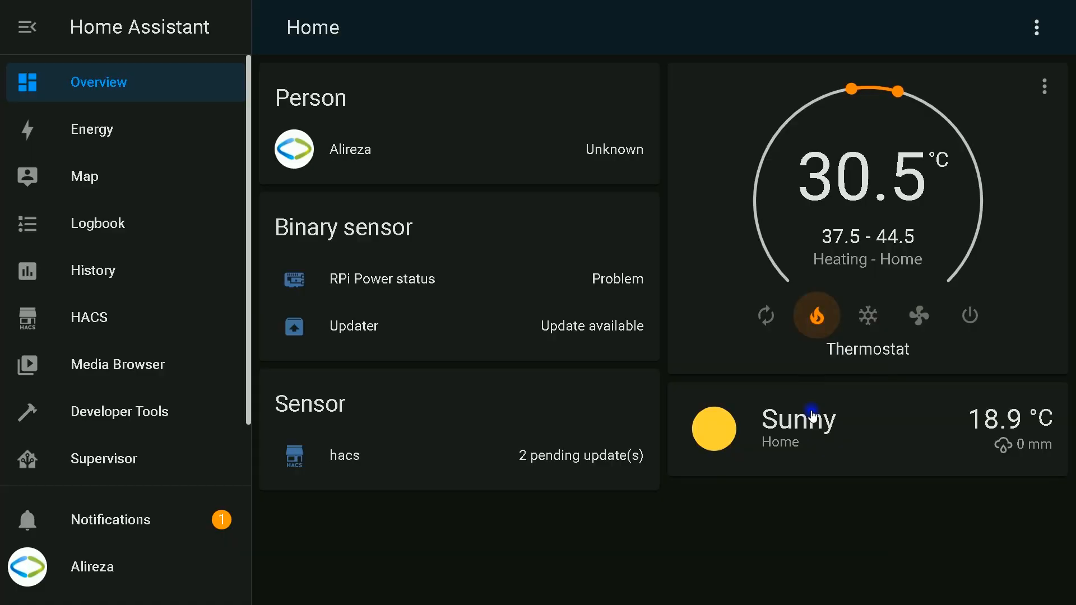
pyautogui.moveTo(799, 369)
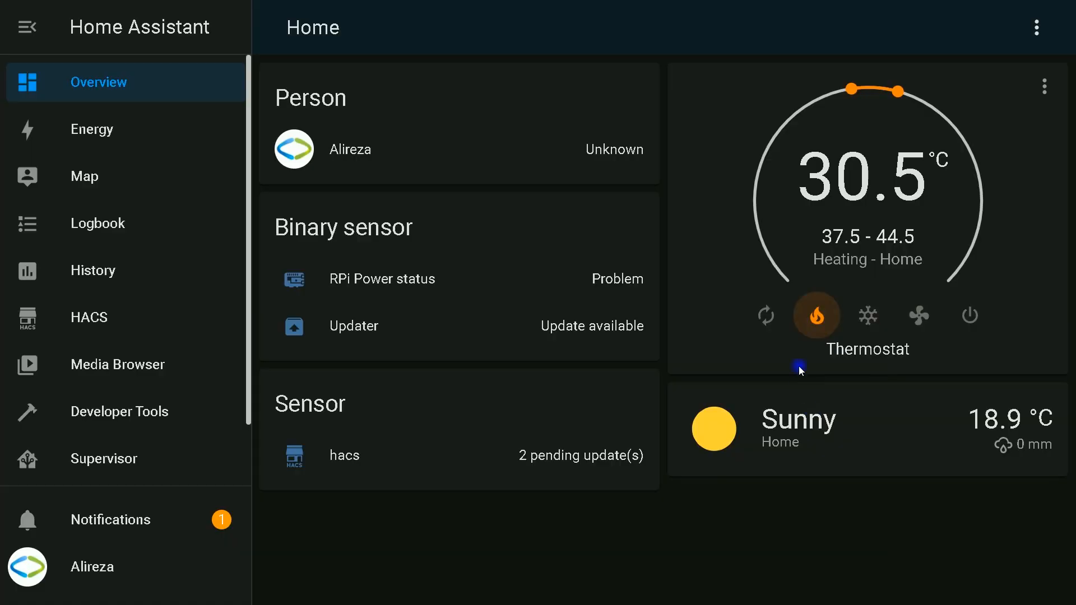
# Switch the thermostat via fan-only to Heat/Cool mode (Away preset, 20–25 °C) and check its details.
pyautogui.click(867, 315)
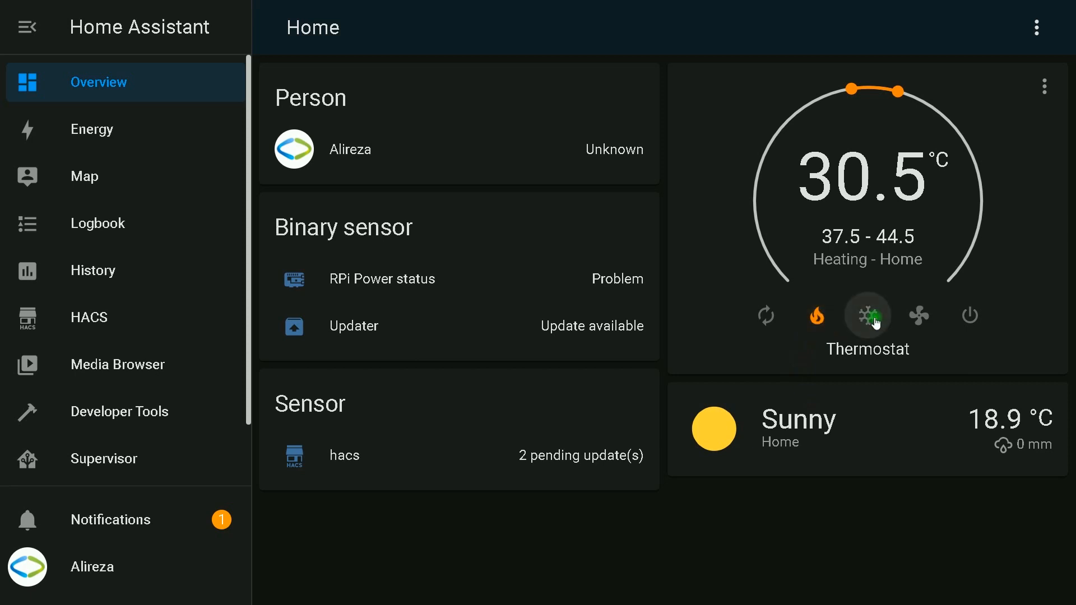
pyautogui.click(868, 316)
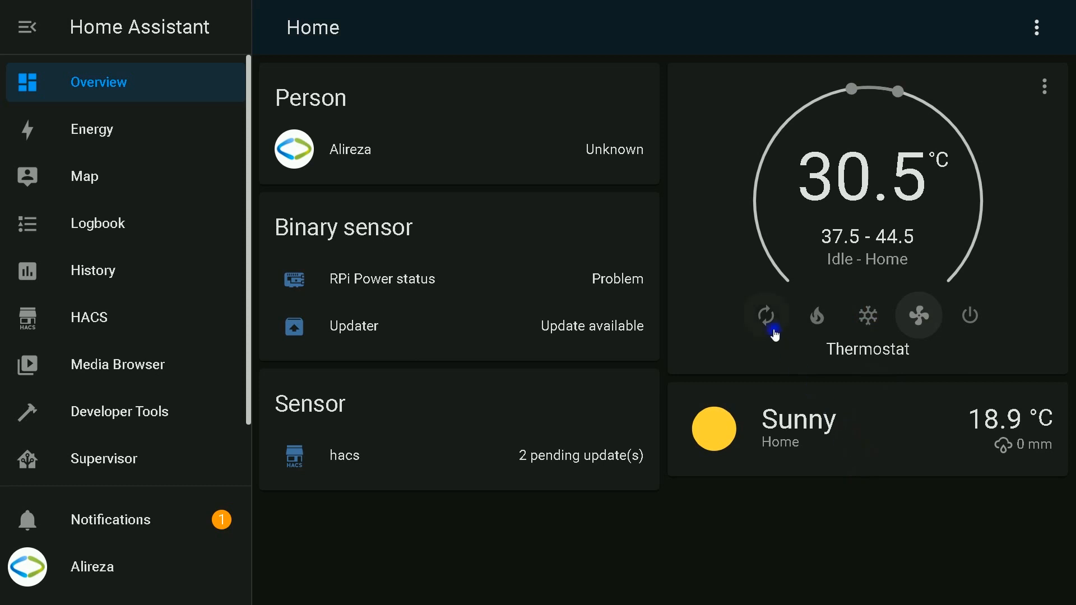
pyautogui.click(765, 316)
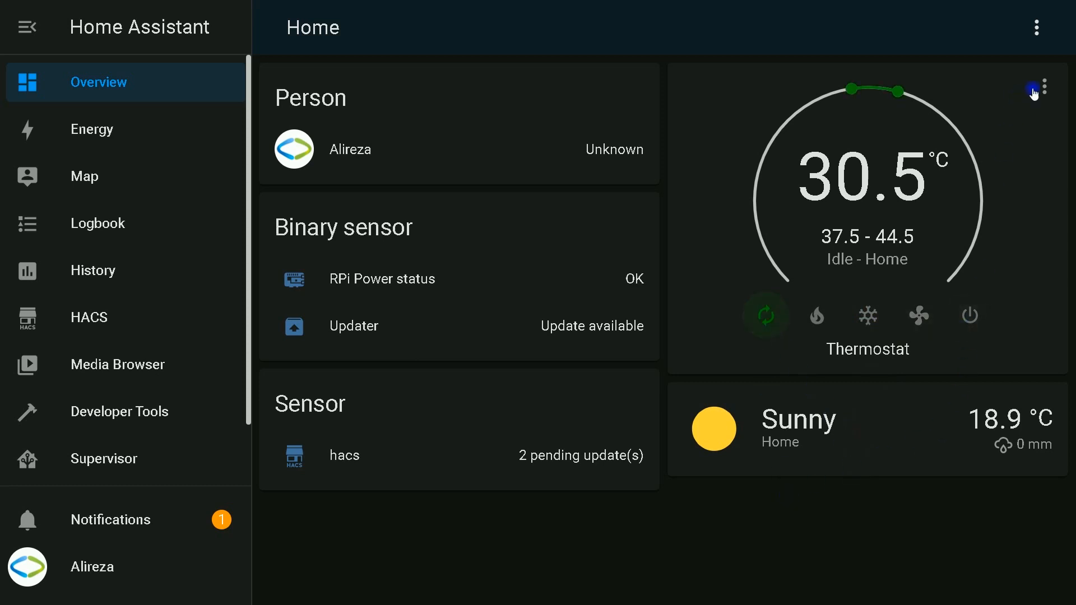
pyautogui.click(1044, 88)
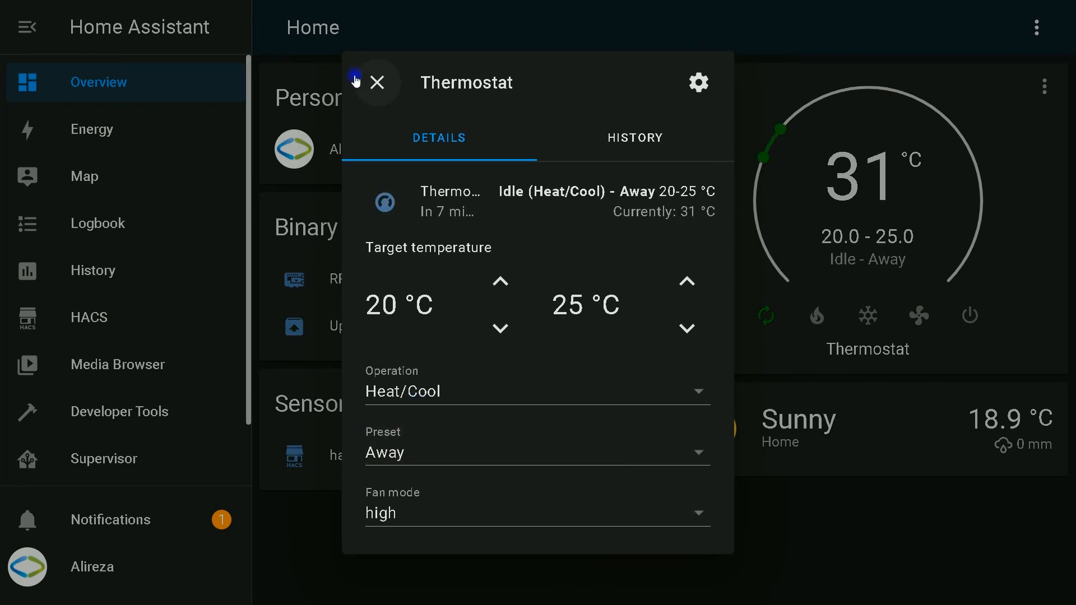
pyautogui.click(377, 83)
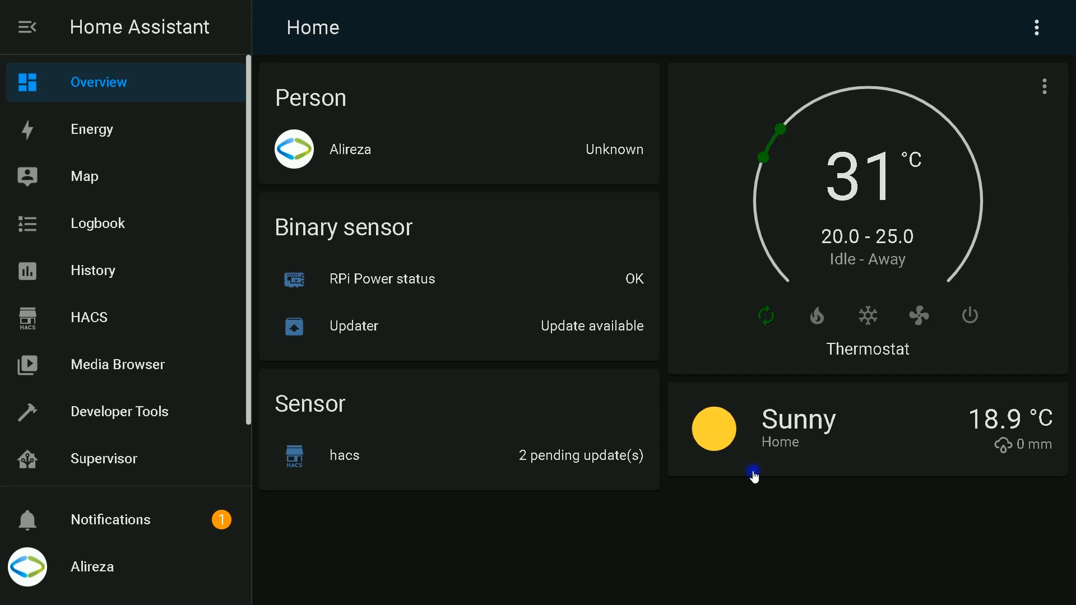
pyautogui.moveTo(844, 271)
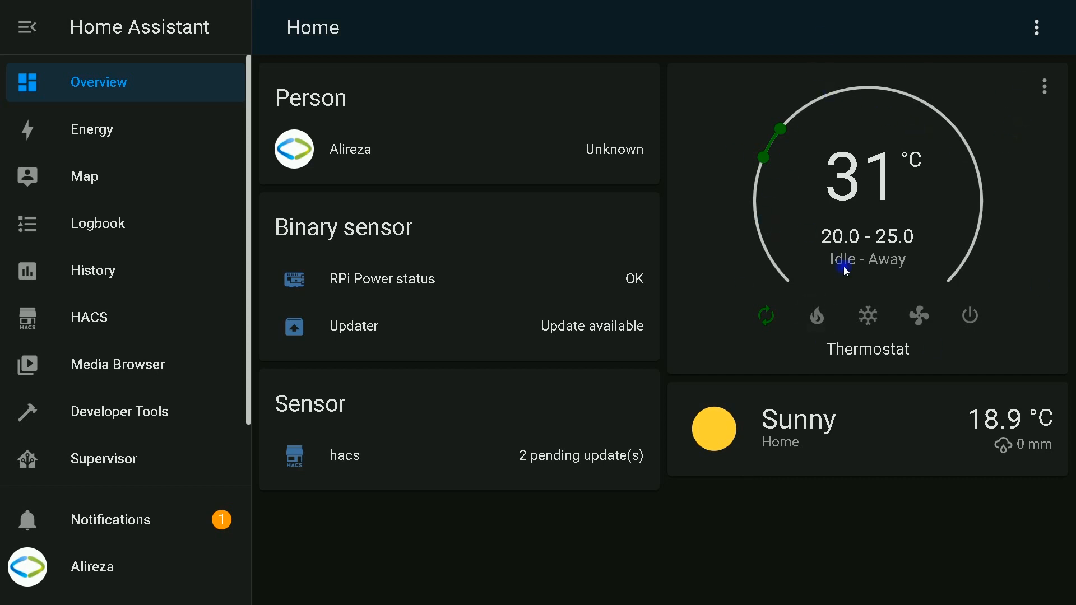
pyautogui.moveTo(889, 175)
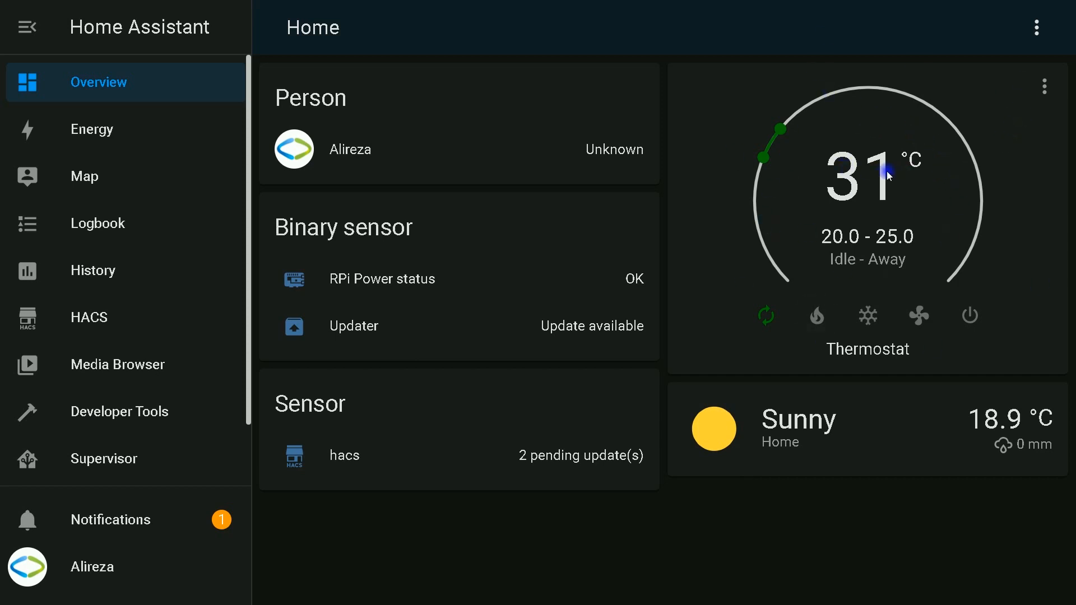
pyautogui.moveTo(833, 242)
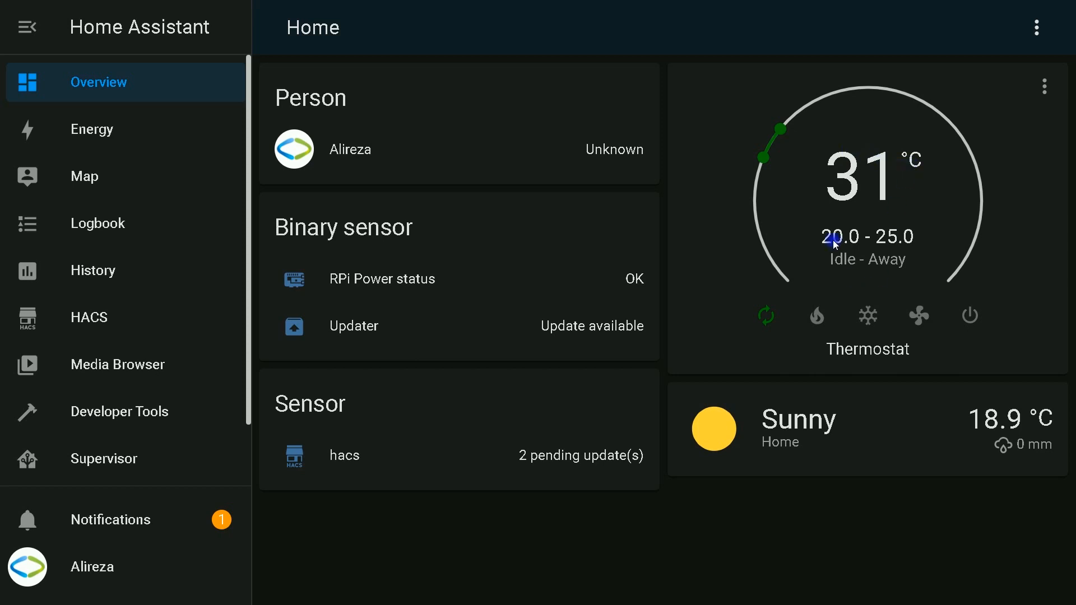
pyautogui.moveTo(890, 243)
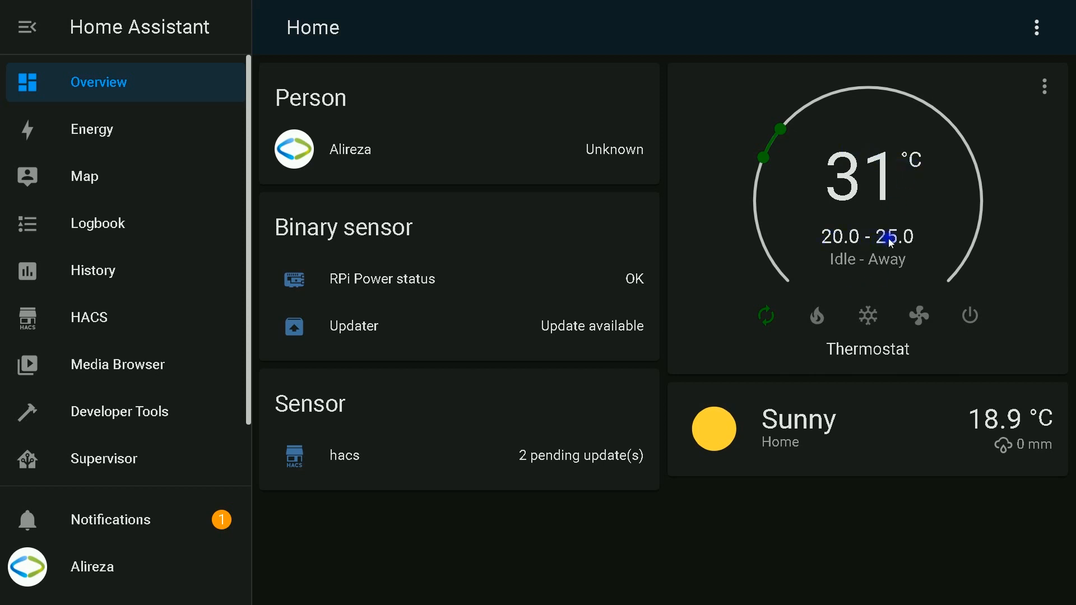